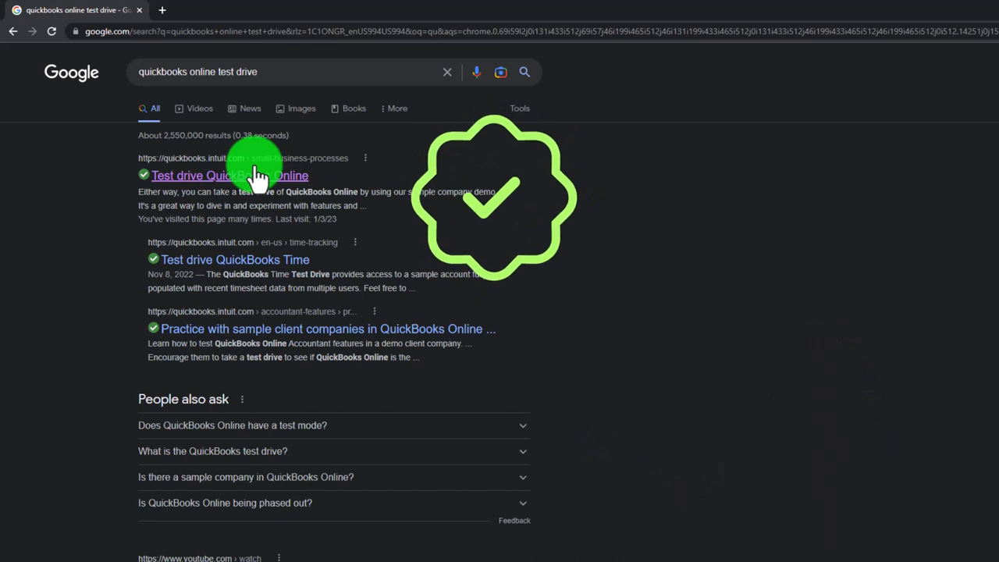
Open the Test drive QuickBooks Online search result and browse down the Accounting Instruction lesson page.
left_click(229, 175)
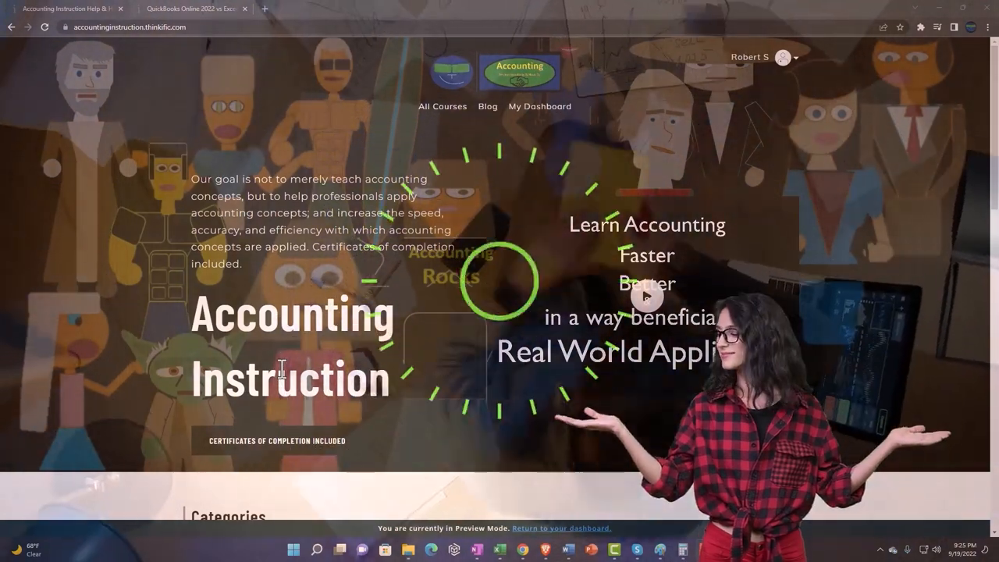
scroll("down", 3)
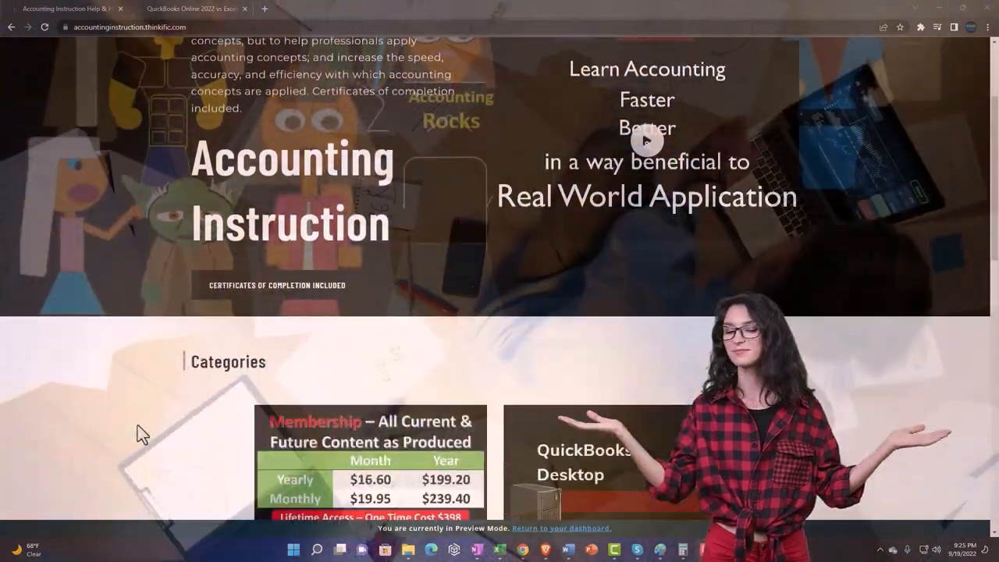
scroll("down", 3)
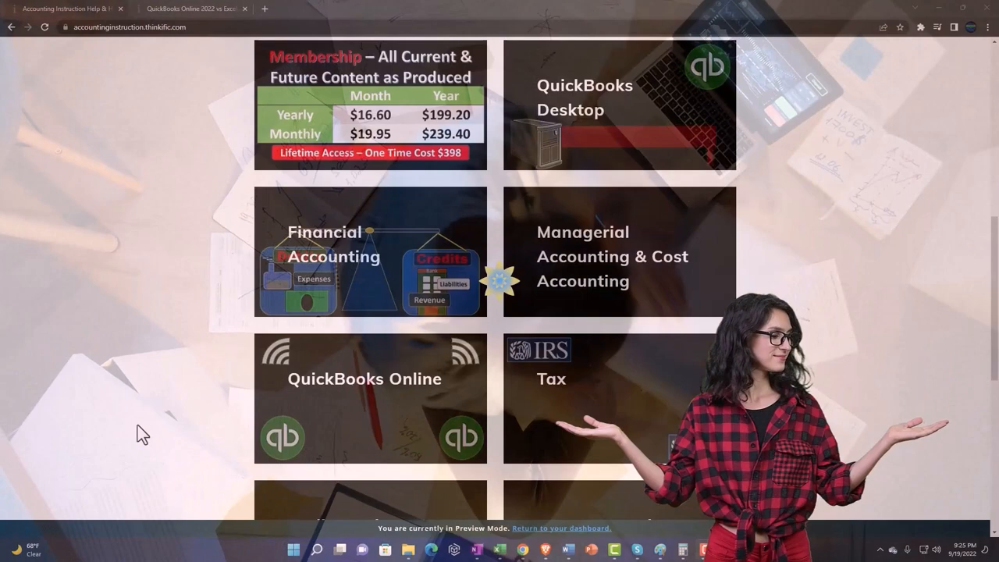
scroll("down", 3)
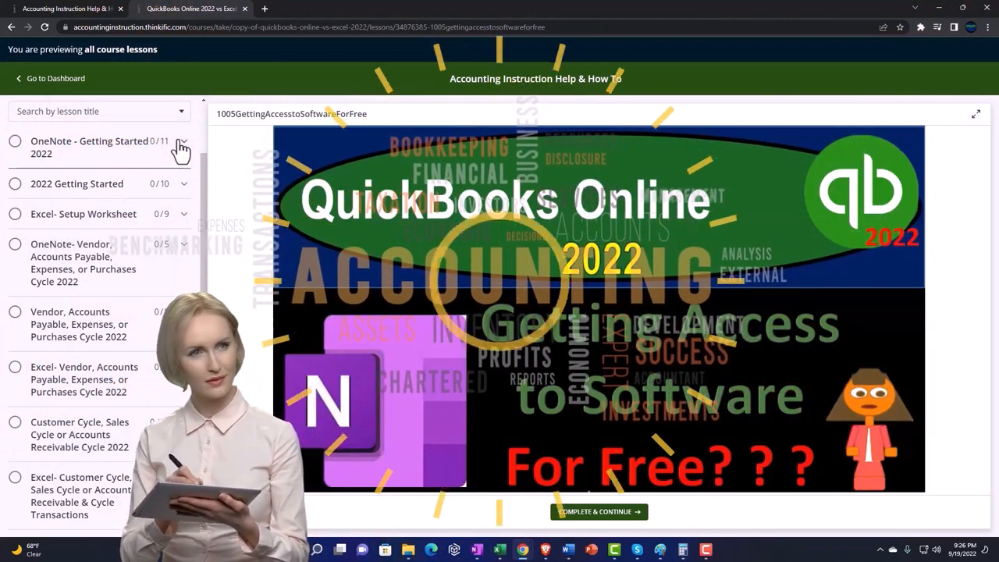
Leave the course lesson and show the Intuit Test drive QuickBooks Online help article.
left_click(181, 147)
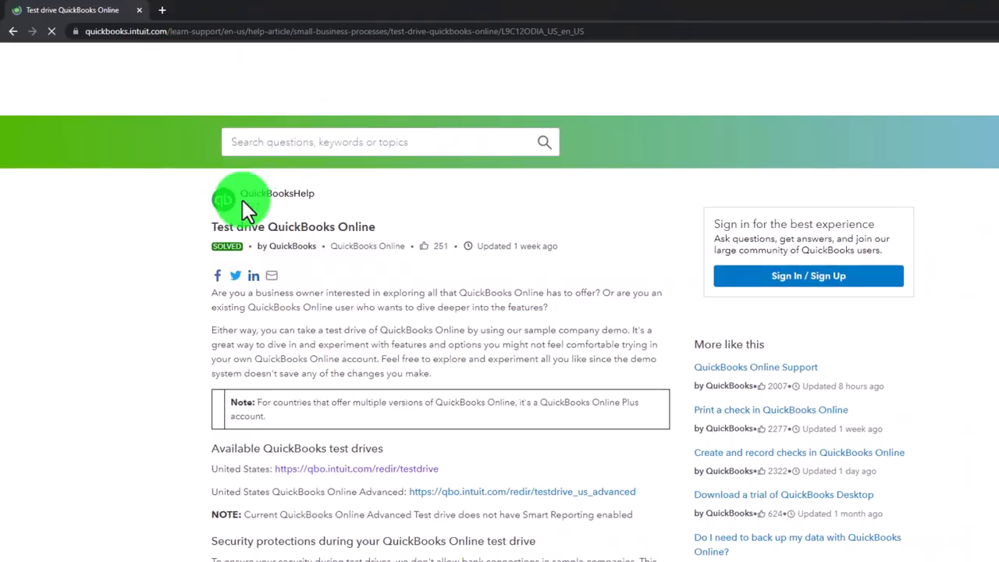
Start the United States test drive and pass the I'm not a robot check to load the sample company.
scroll("down", 3)
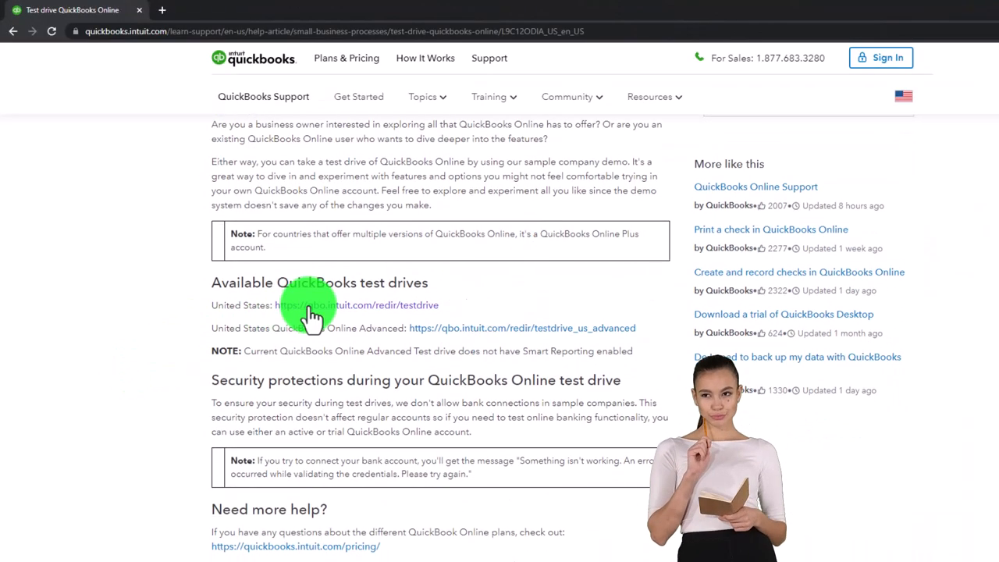
left_click(384, 304)
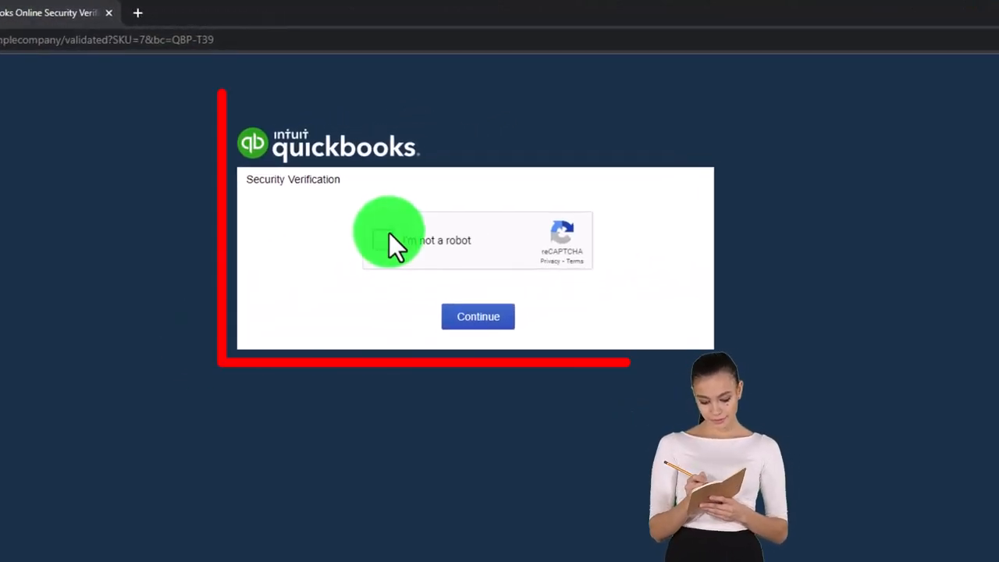
left_click(478, 315)
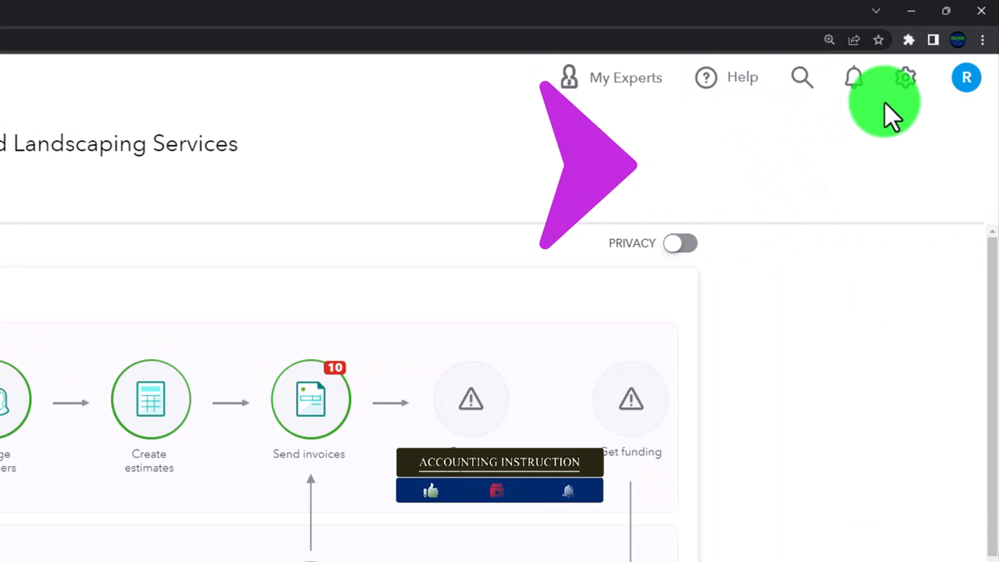
Duplicate the QuickBooks sample company browser tab into extra tabs.
left_click(907, 76)
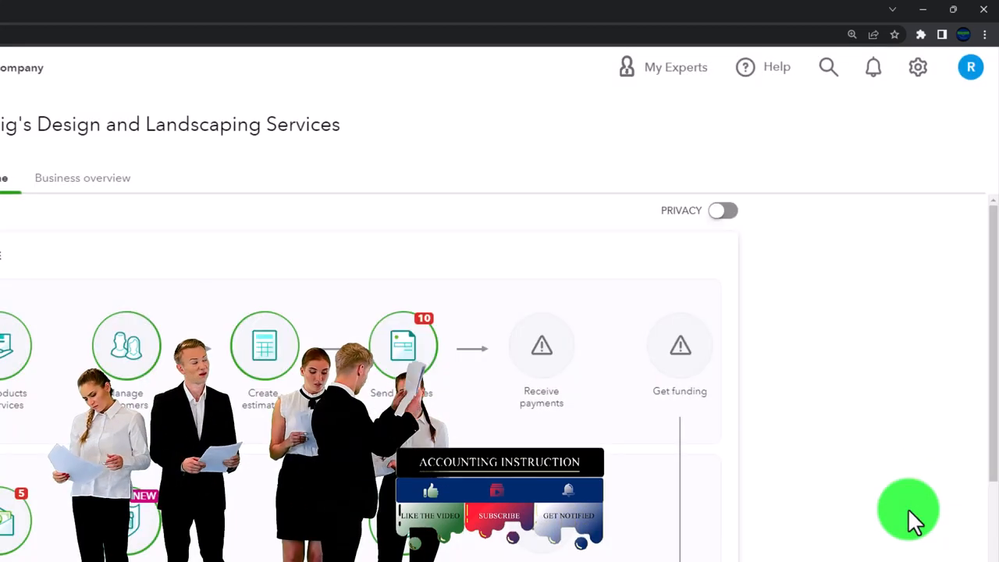
left_click(179, 70)
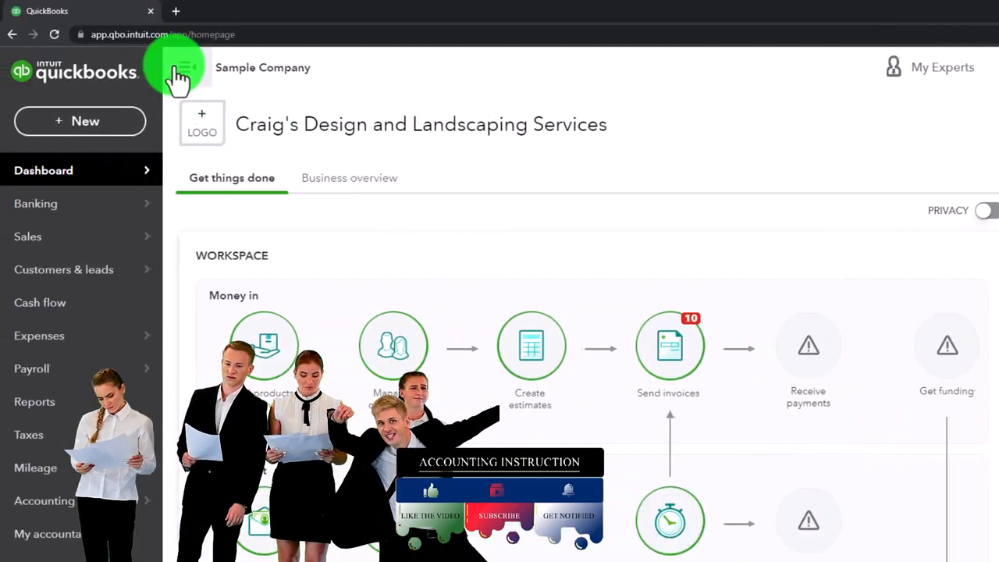
right_click(47, 11)
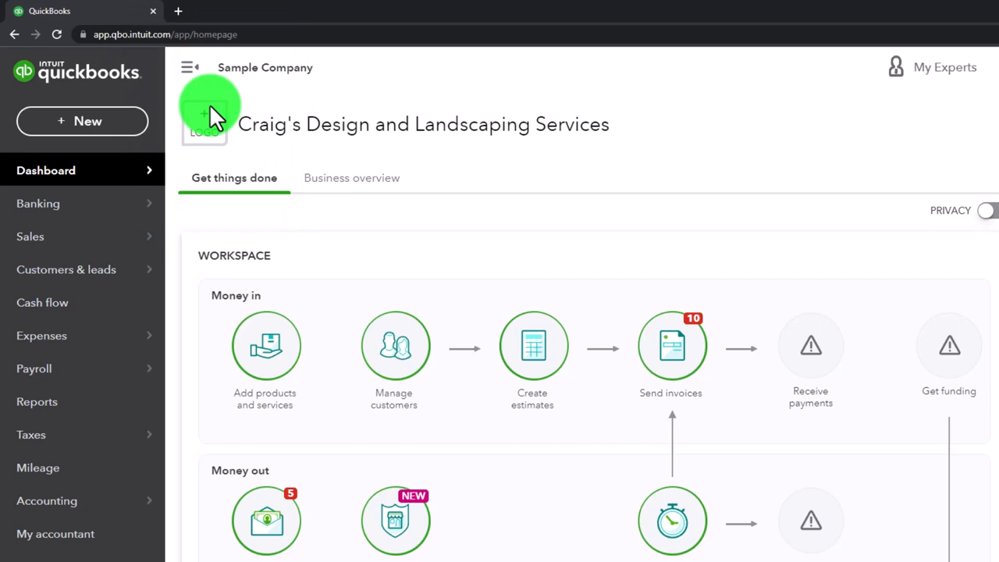
right_click(206, 11)
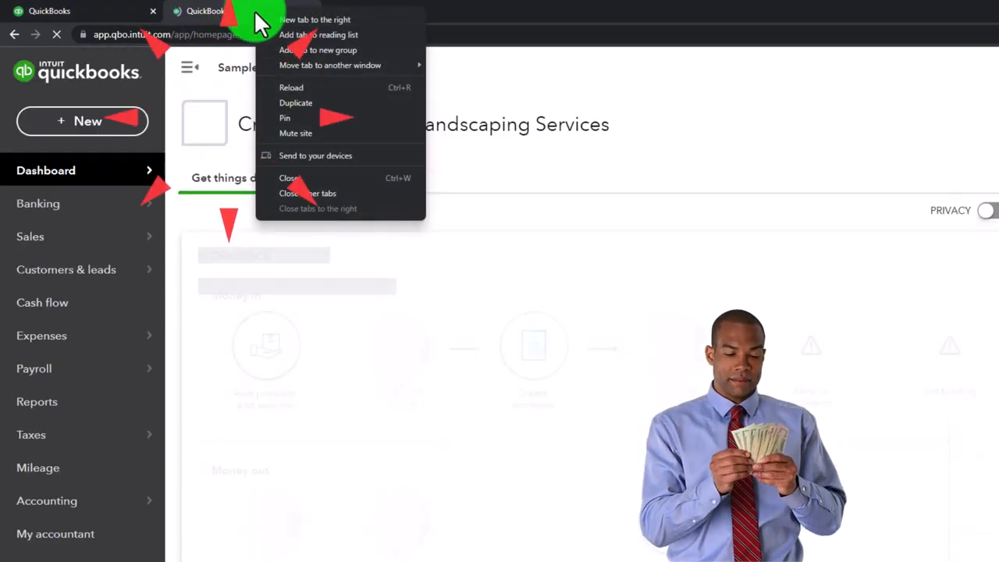
left_click(297, 103)
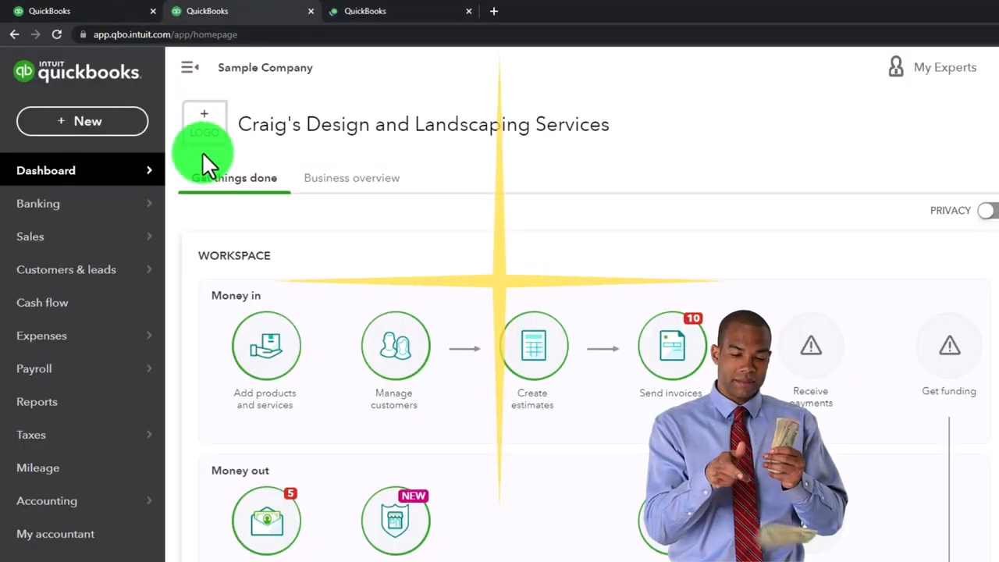
Show the Reports list with its Favorites in the left navigation.
left_click(38, 401)
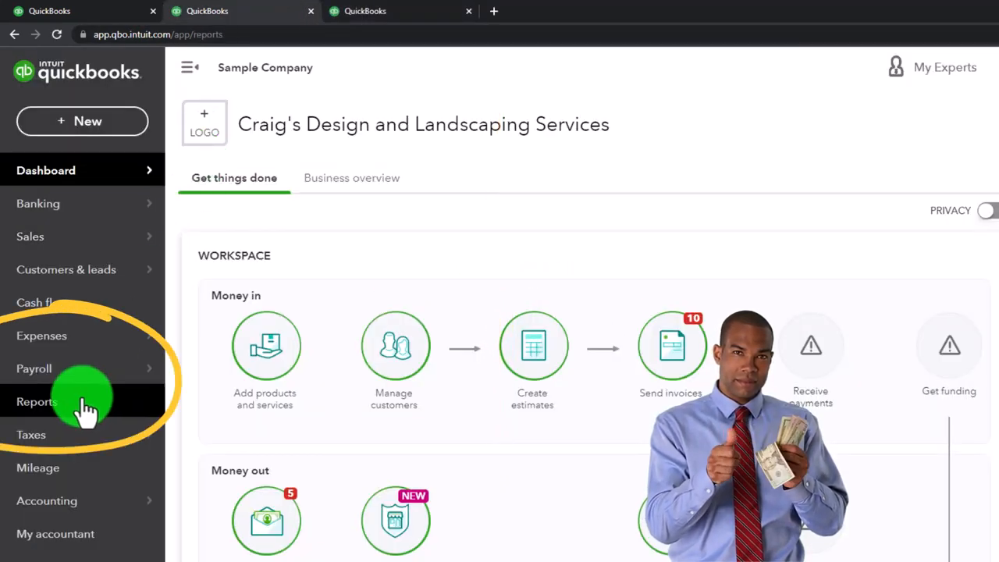
left_click(38, 401)
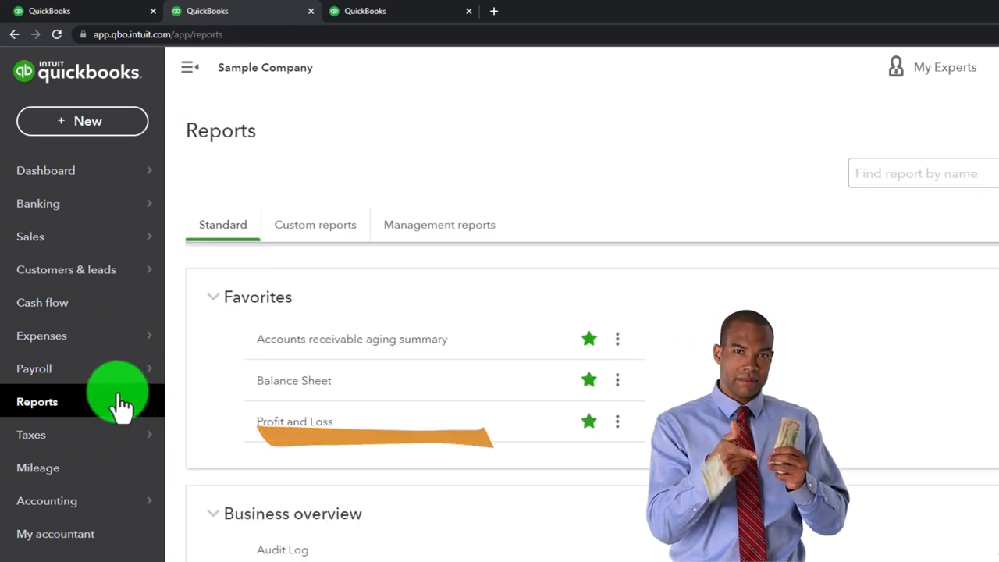
Run the Profit and Loss report for custom dates 01/01/2022 to 12/31/2022 in another tab.
left_click(294, 380)
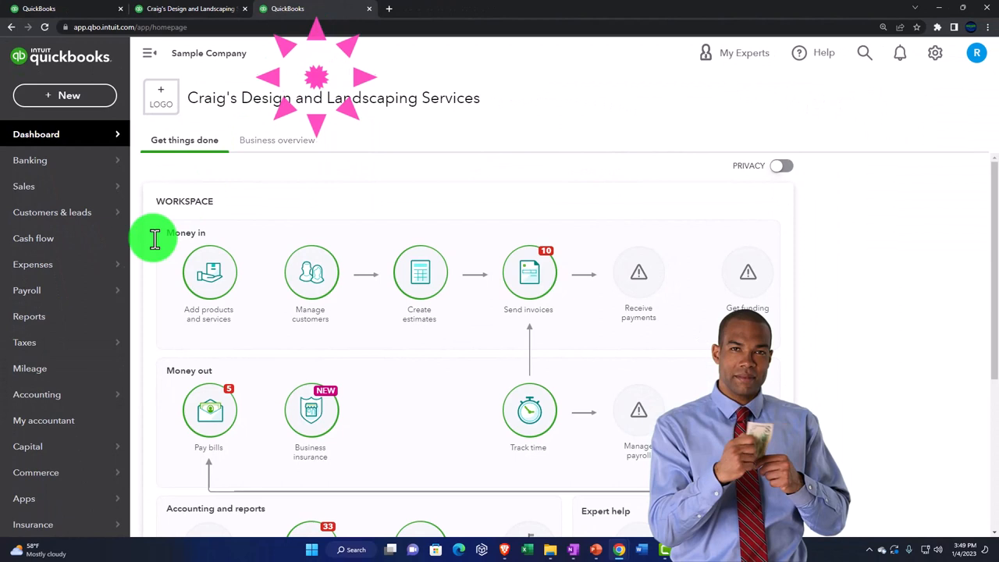
left_click(28, 315)
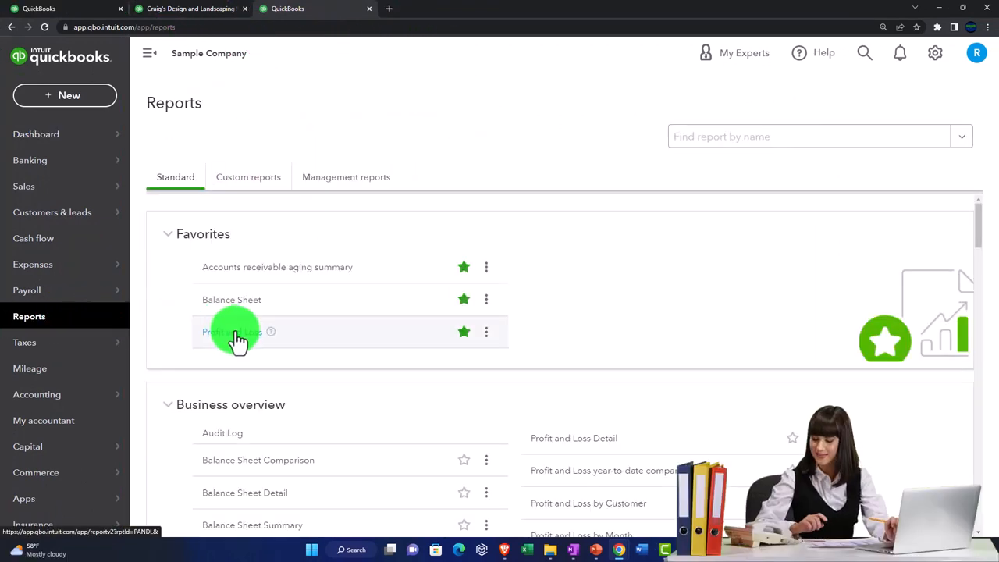
left_click(231, 331)
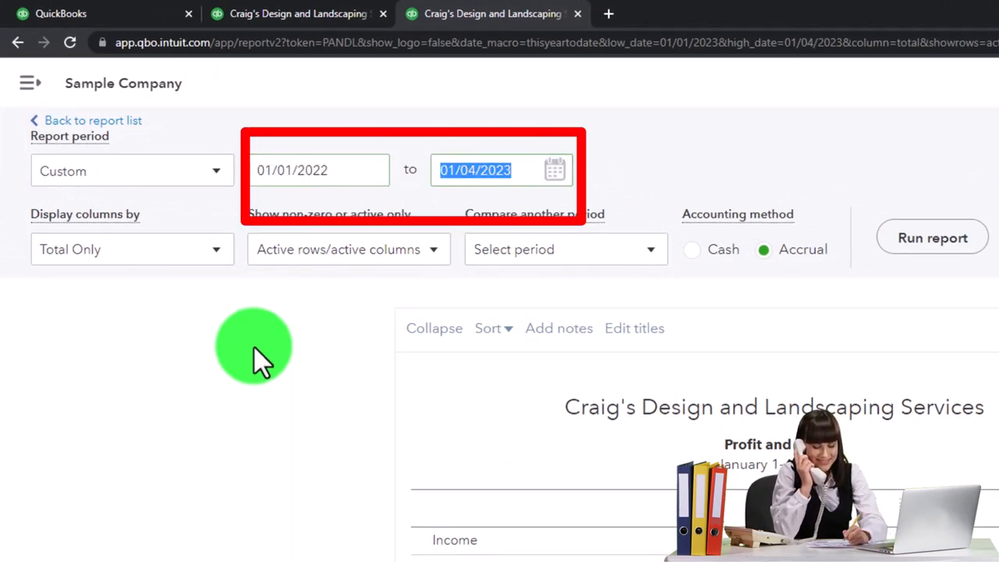
type("12/31/2022")
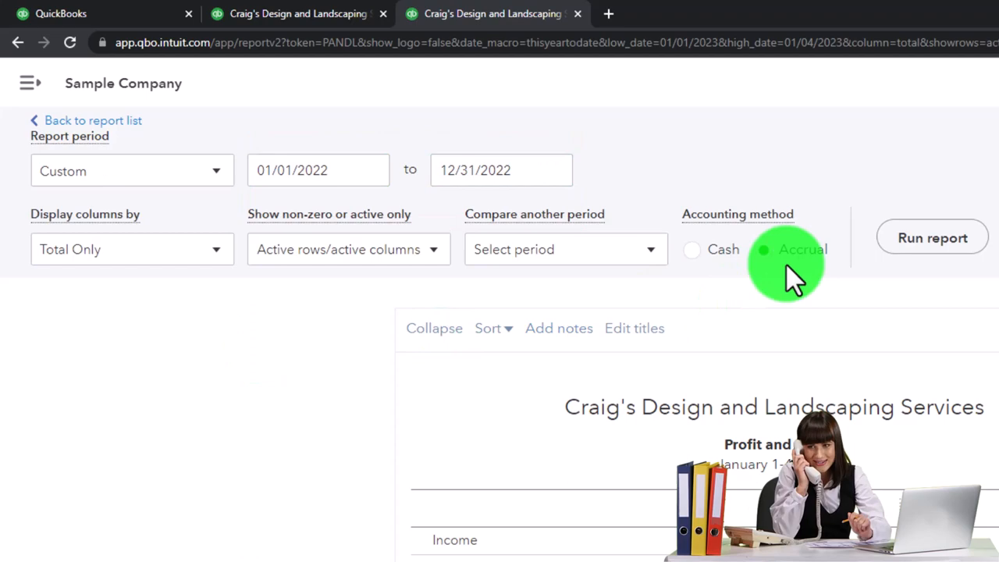
left_click(931, 238)
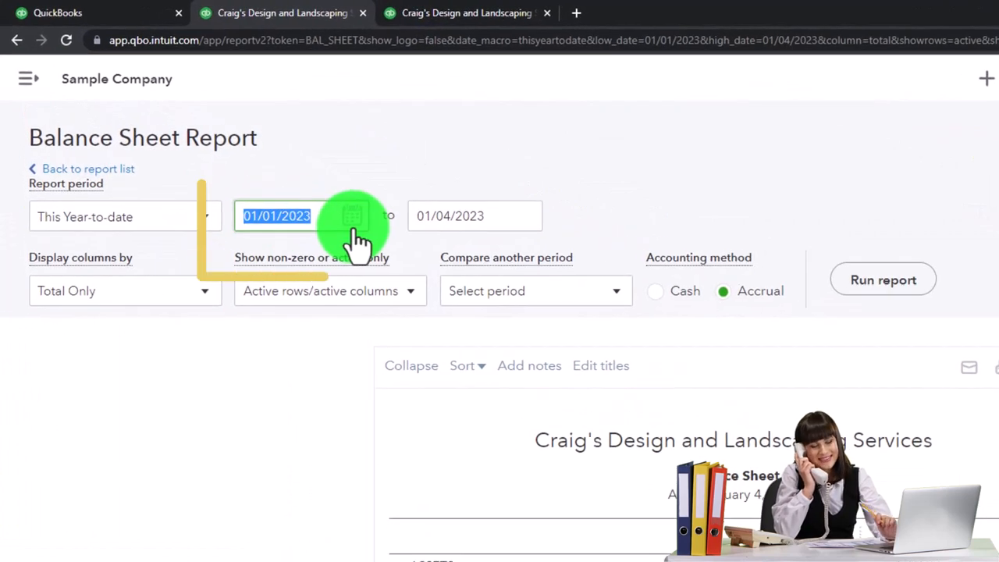
Run the Balance Sheet as of December 31, 2022 with the same 2022 period.
type("010122")
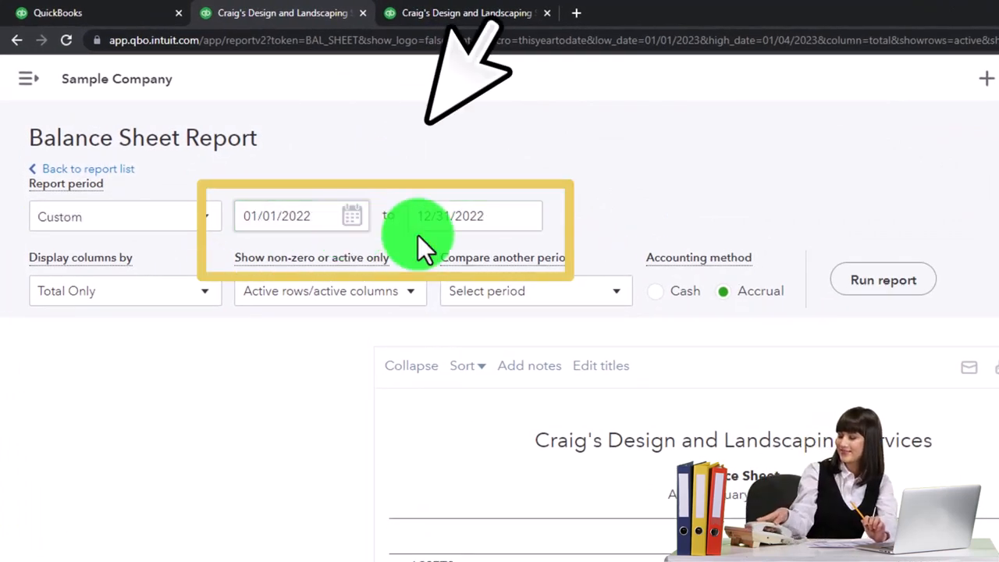
left_click(883, 279)
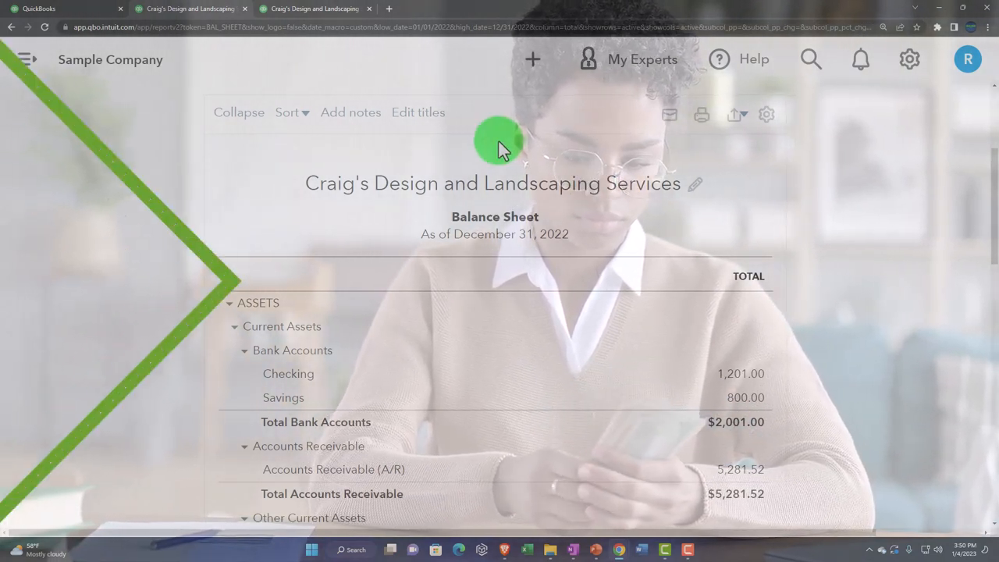
Duplicate the Profit and Loss tab into a fourth tab and show its Reports list.
left_click(312, 9)
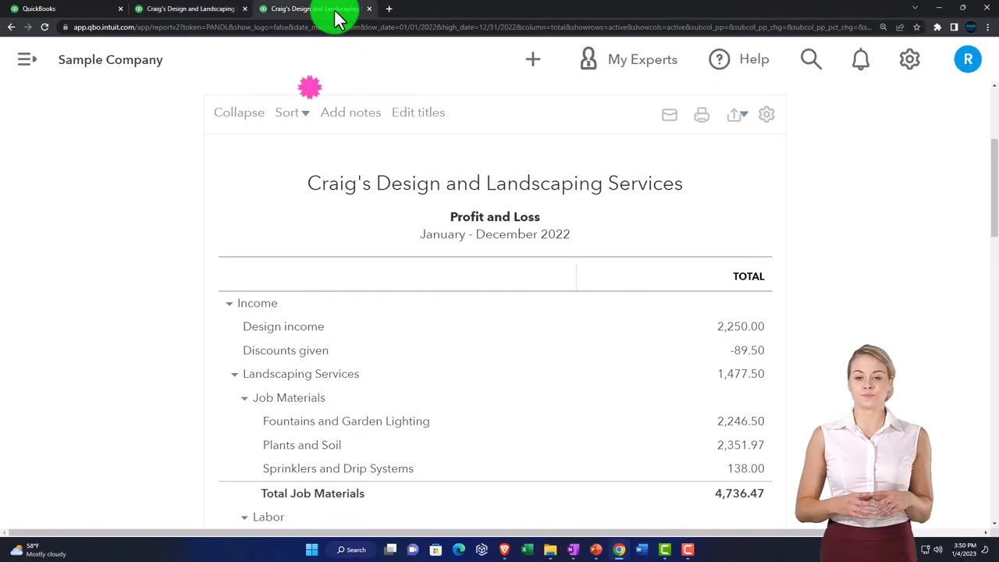
right_click(312, 9)
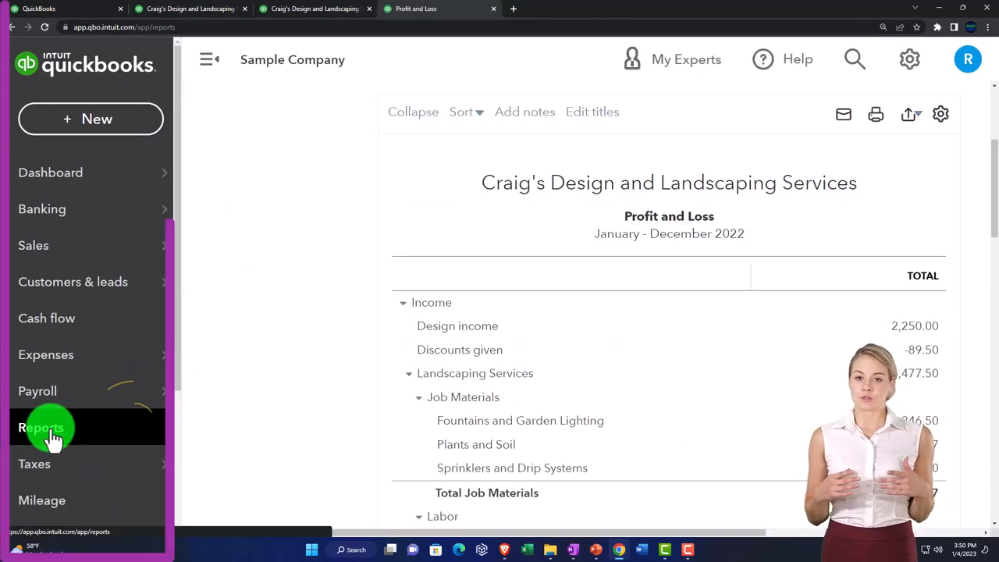
left_click(41, 428)
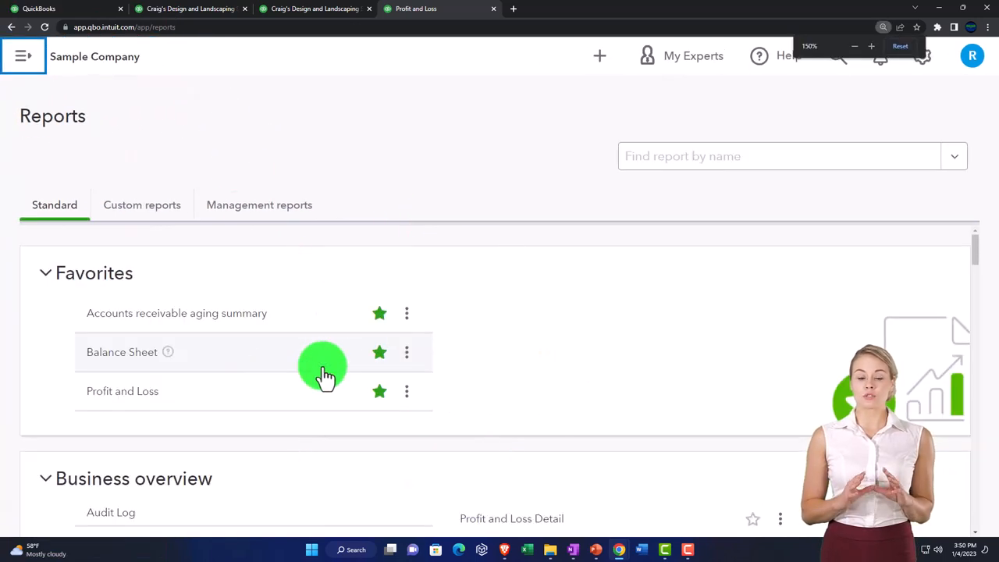
left_click(856, 47)
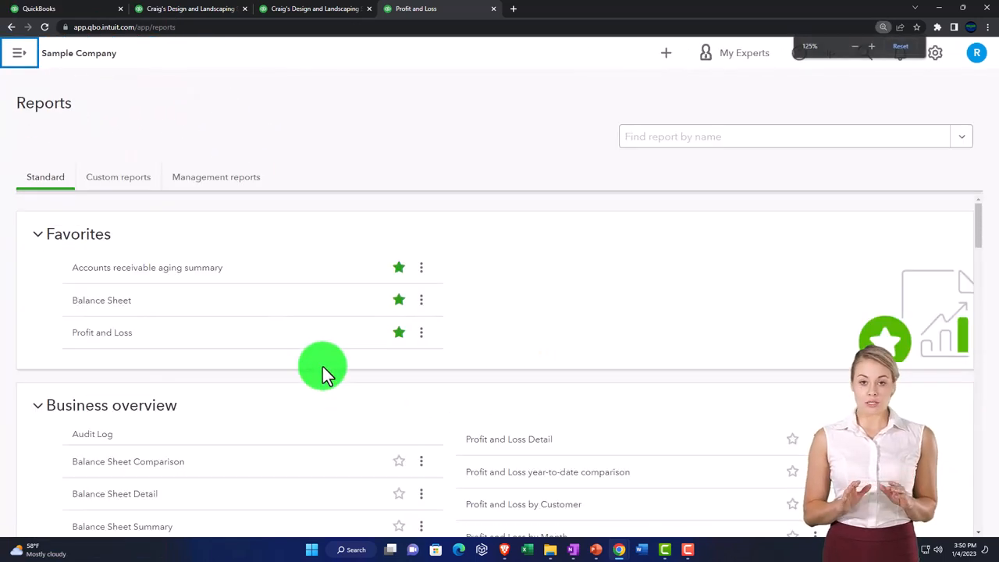
scroll("down", 3)
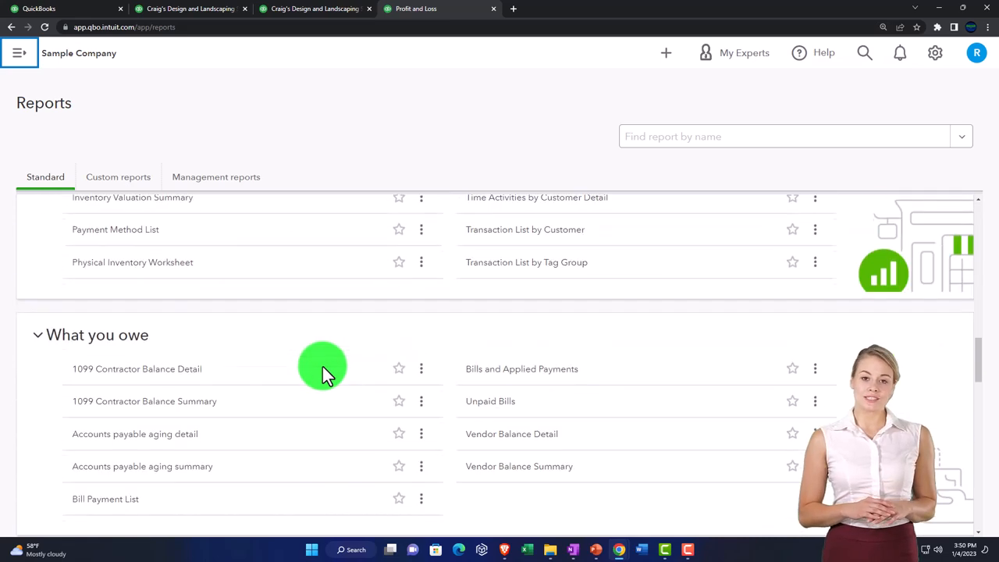
scroll("up", 3)
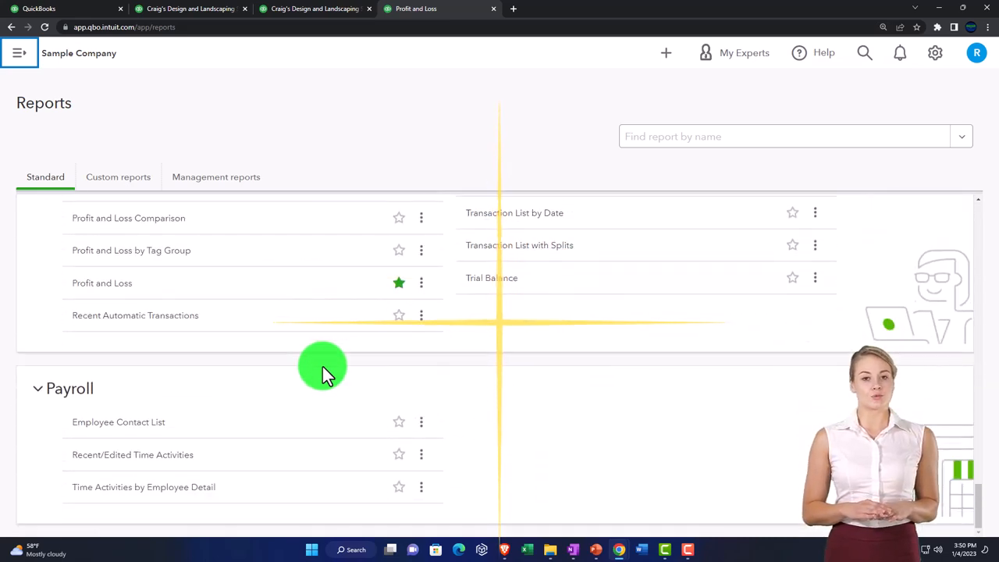
scroll("up", 3)
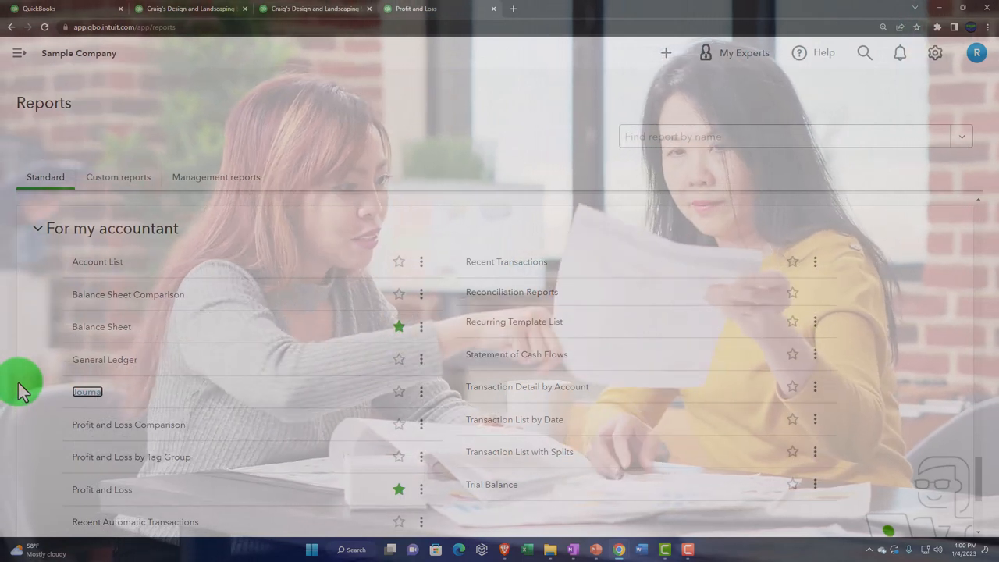
scroll("up", 3)
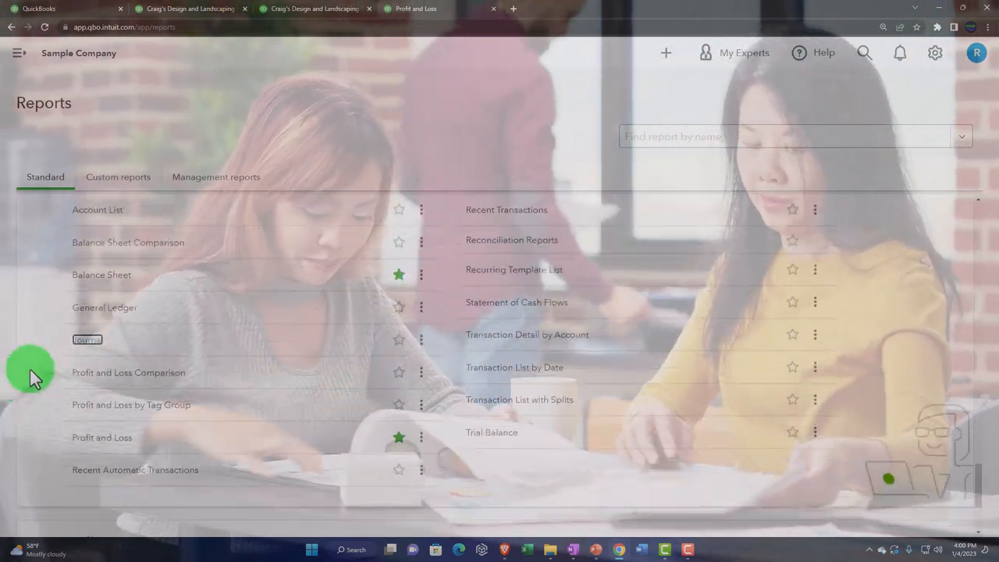
mouse_move(84, 306)
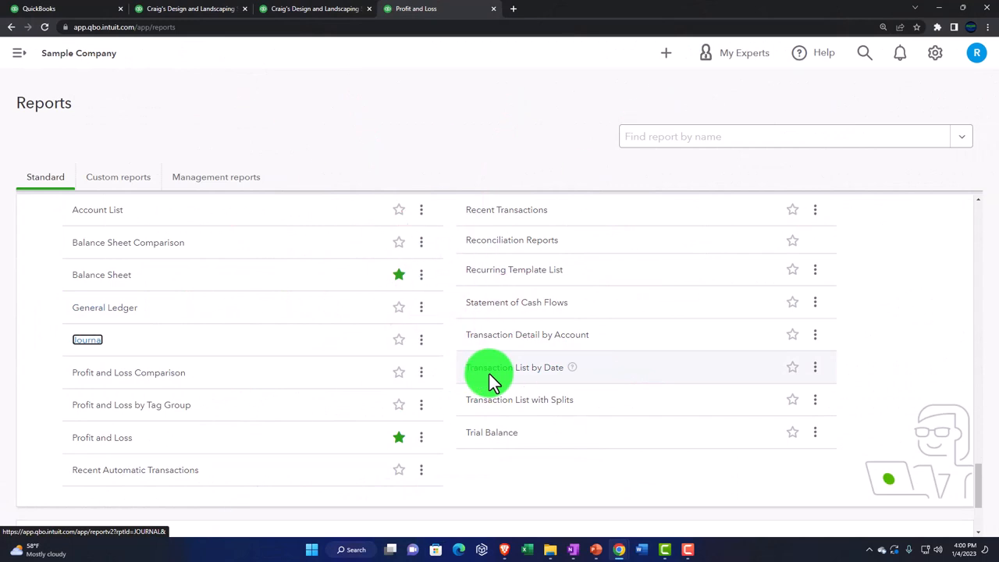
mouse_move(500, 409)
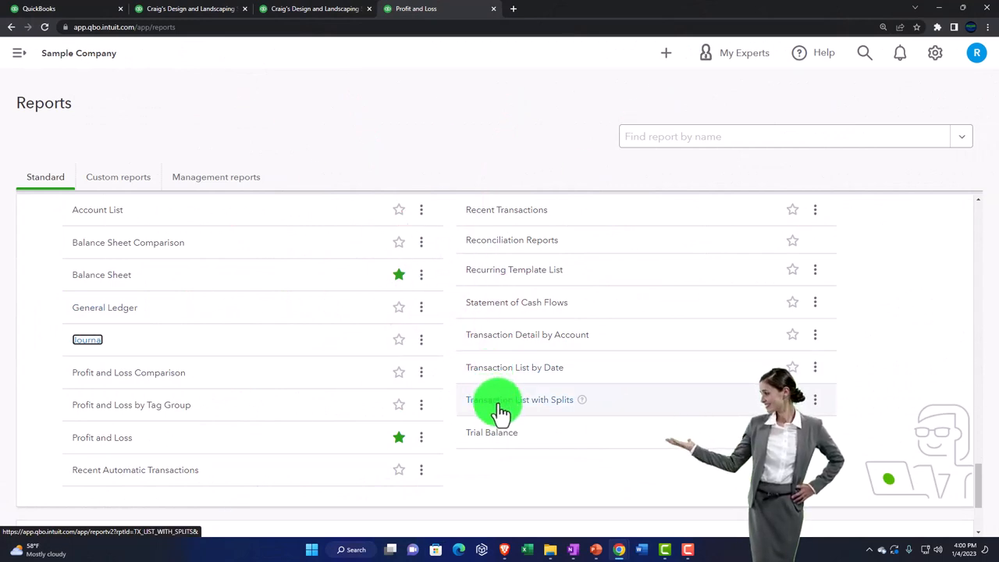
mouse_move(499, 367)
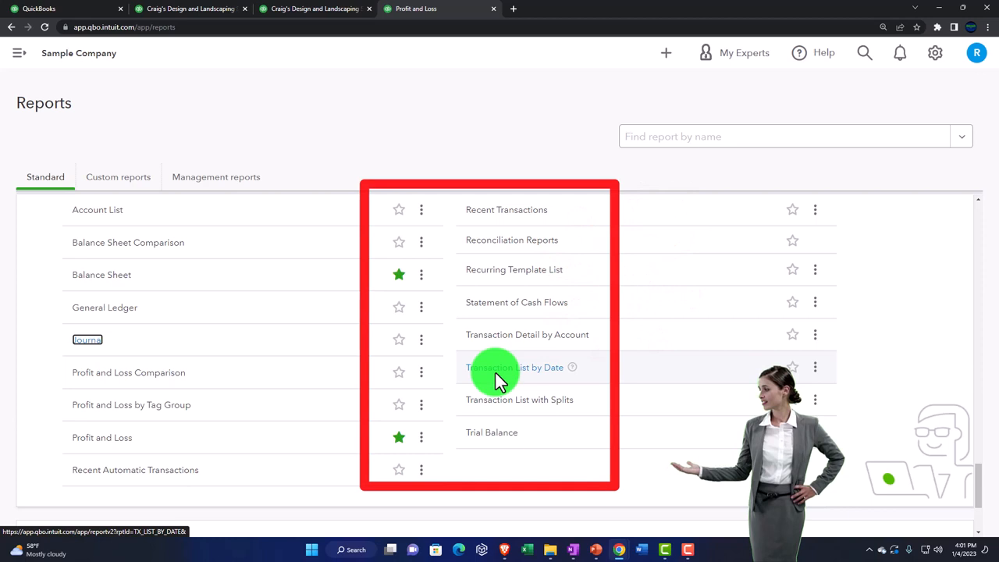
mouse_move(499, 409)
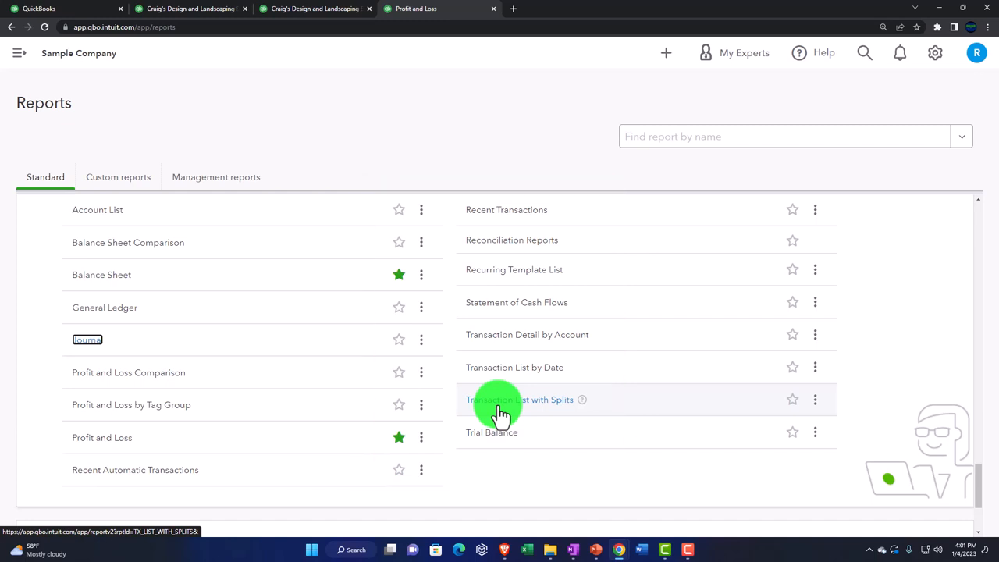
mouse_move(88, 343)
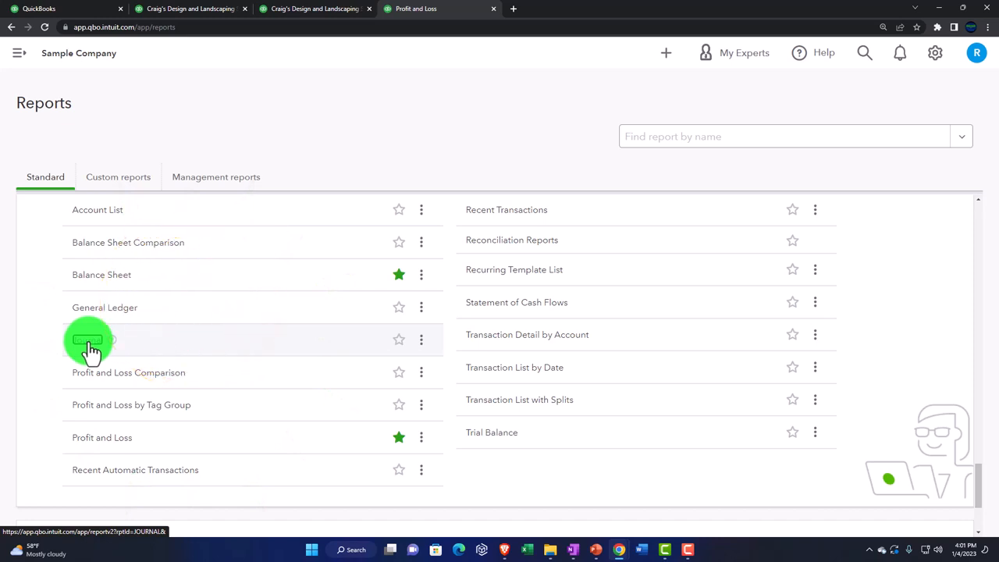
Open the Journal report link in a new browser tab from the accountant reports list.
right_click(91, 340)
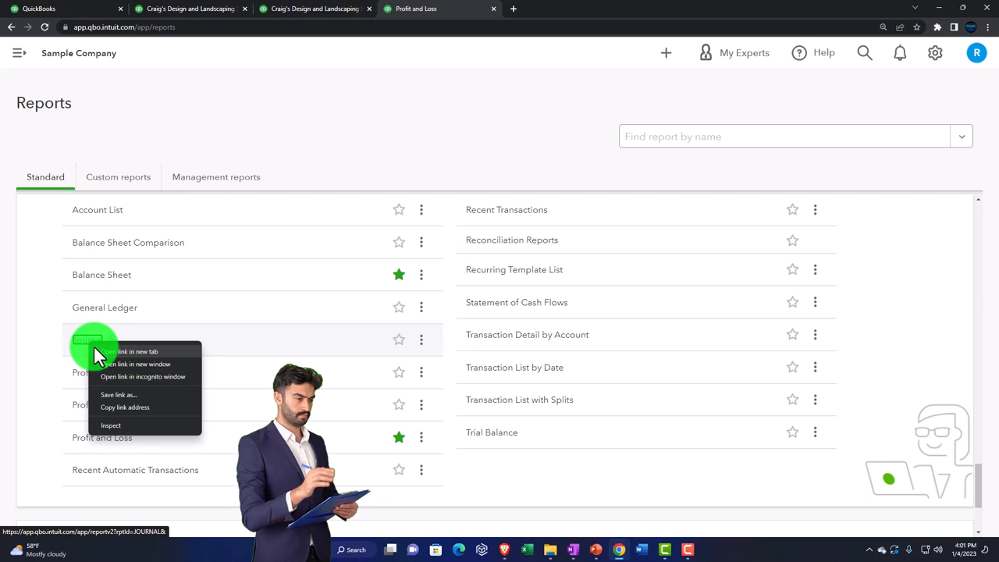
left_click(134, 351)
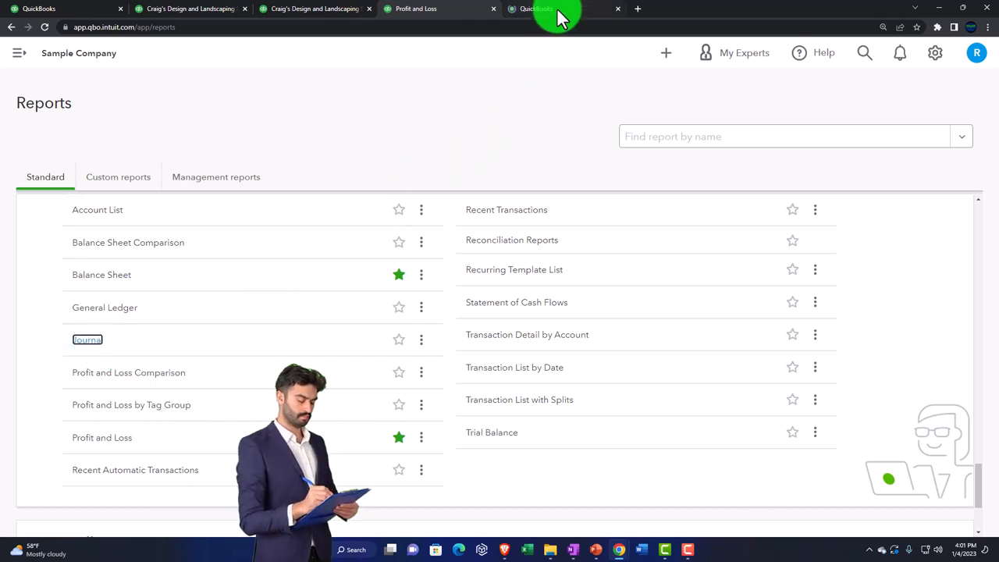
Set the Journal report to the custom period 12/01/2022 to 12/31/2022 and refresh it.
left_click(88, 339)
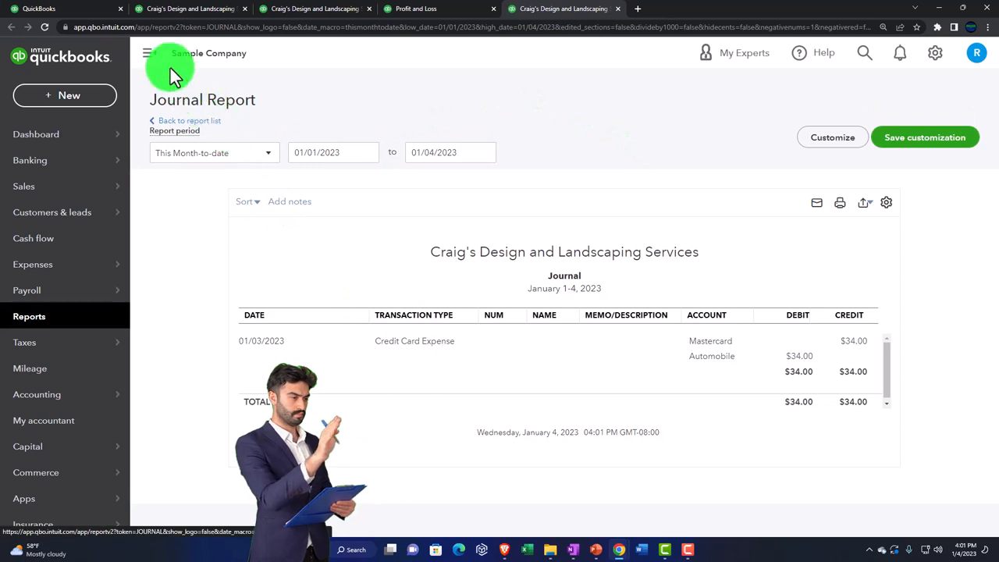
left_click(147, 53)
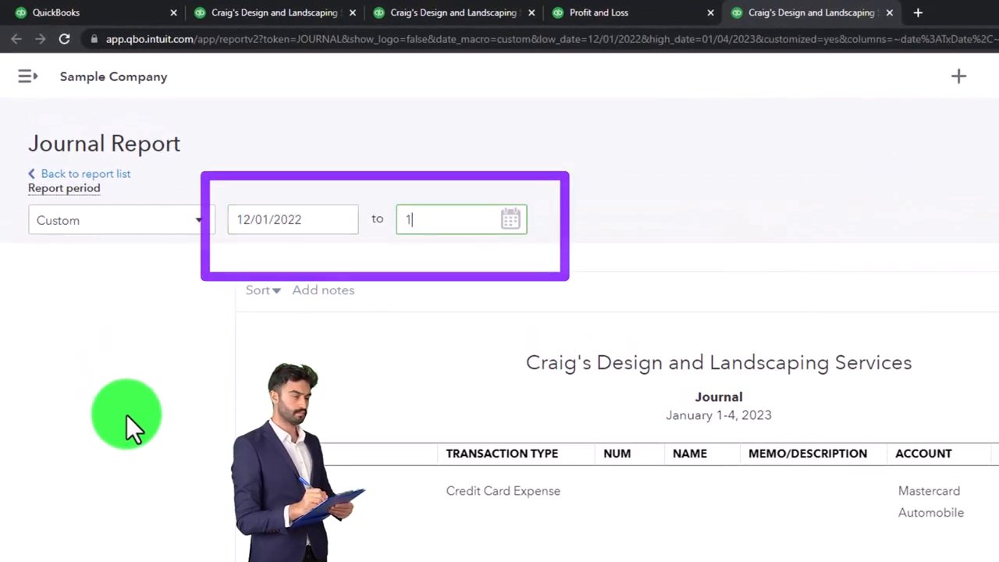
type("12/31/2023")
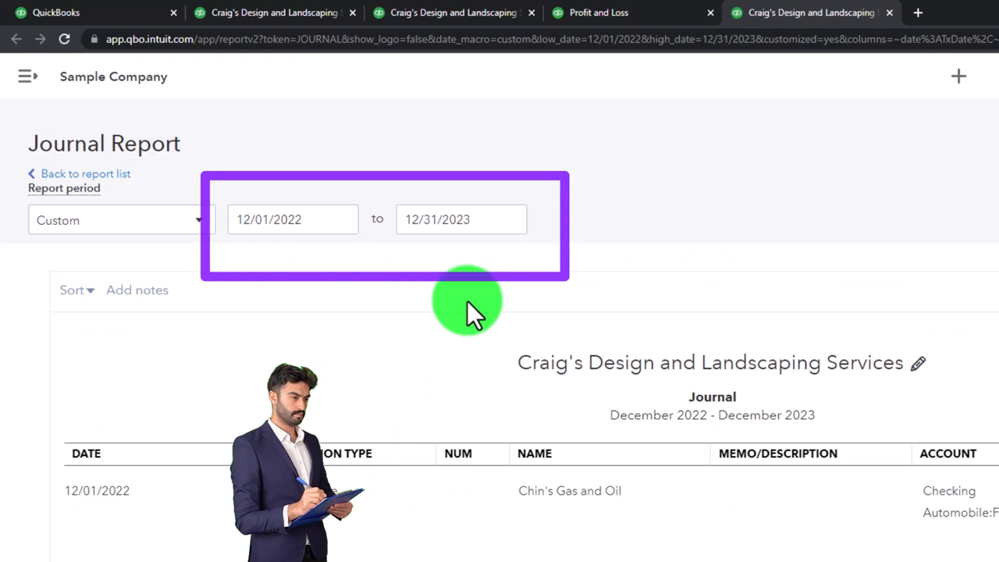
left_click(460, 218)
type("2")
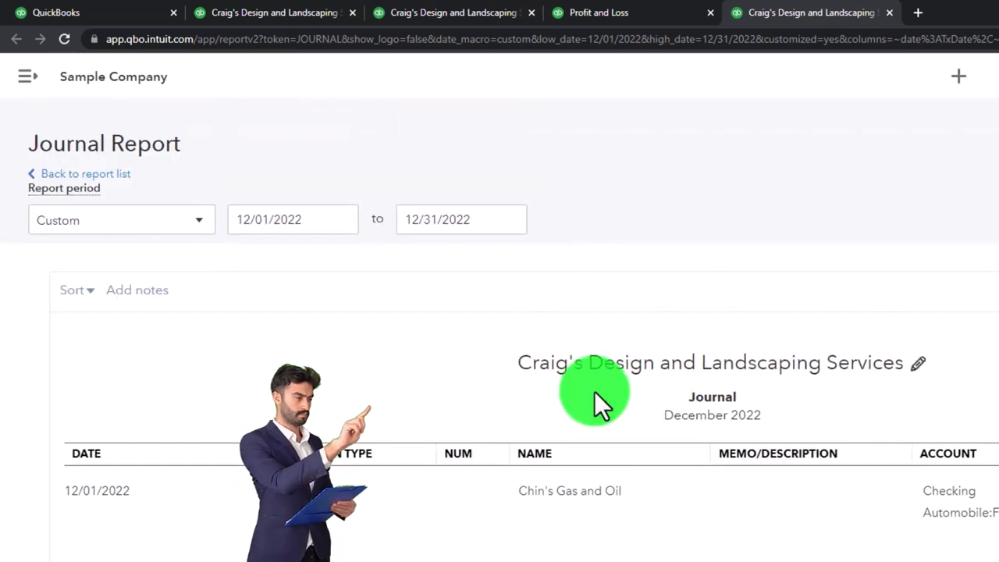
scroll("down", 3)
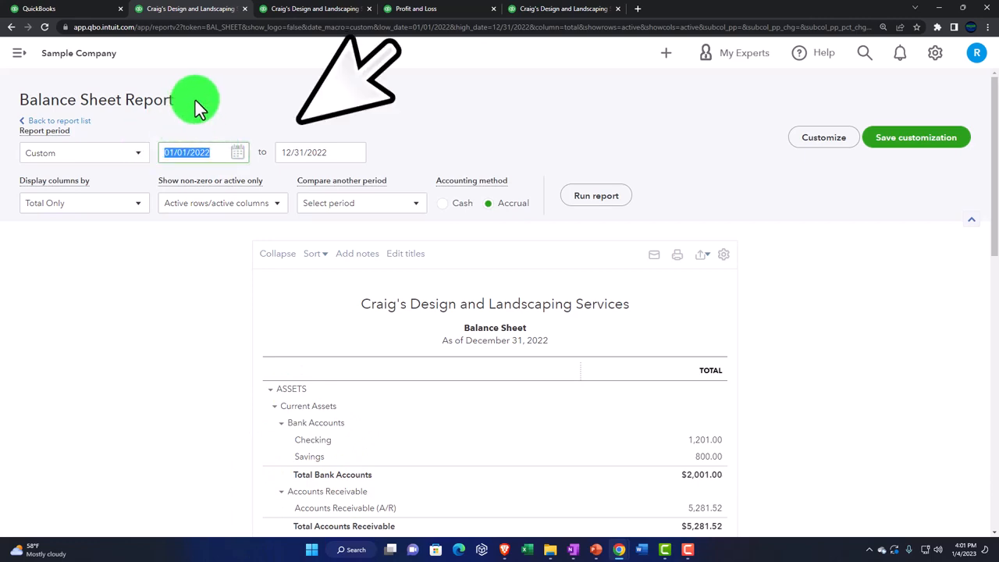
Run the December 2022 Balance Sheet compared to the previous period with a $ change column.
type("12012")
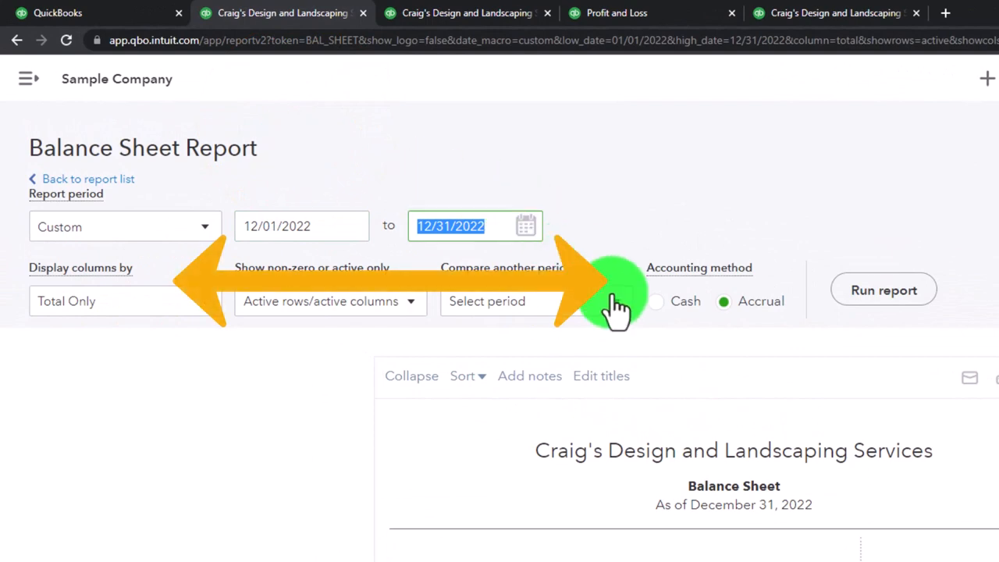
left_click(487, 299)
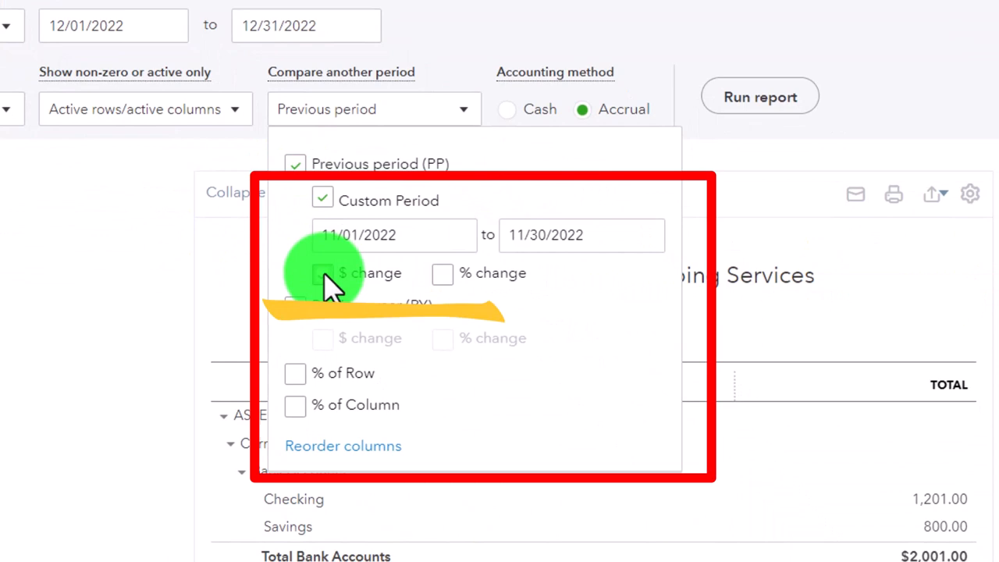
left_click(759, 97)
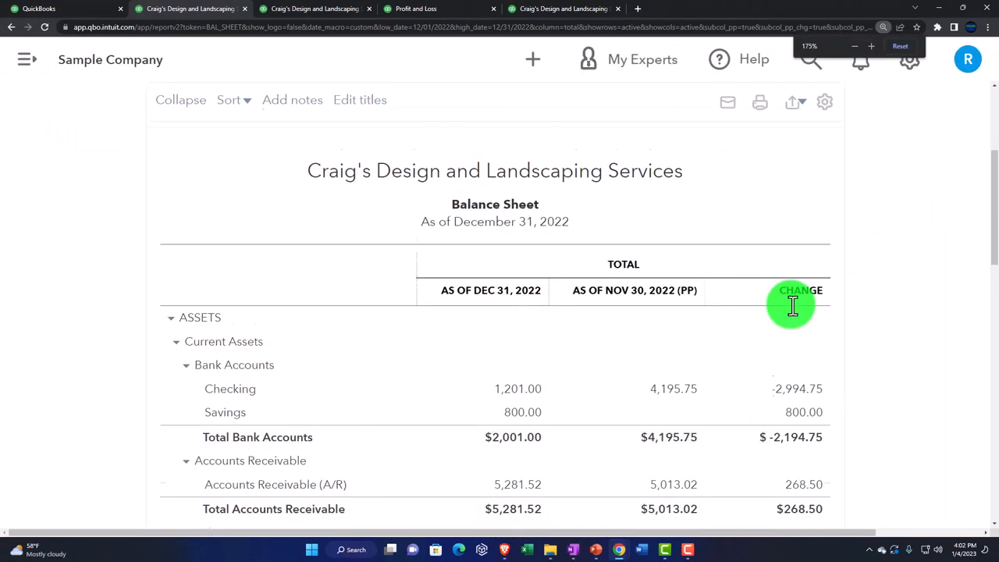
scroll("down", 3)
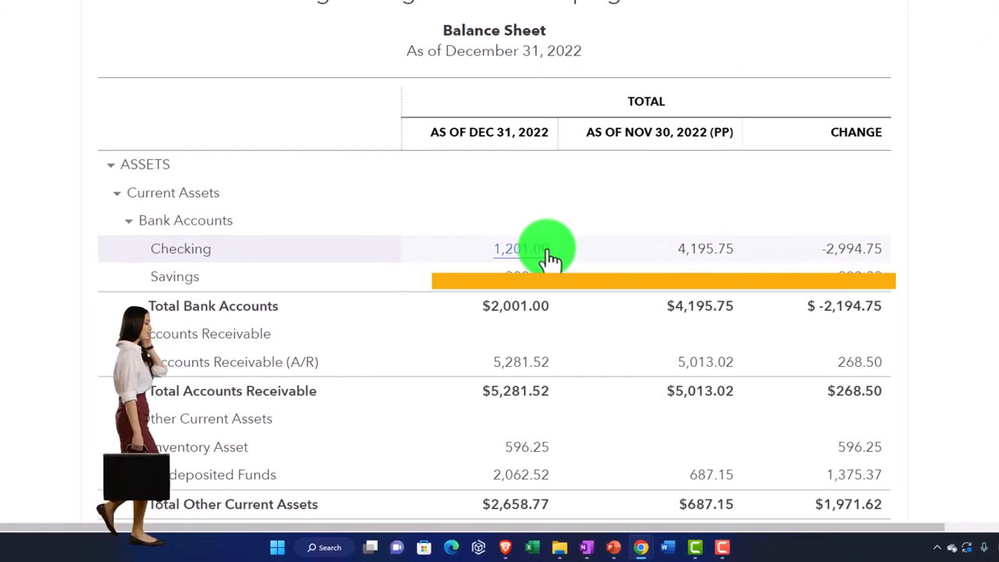
mouse_move(846, 258)
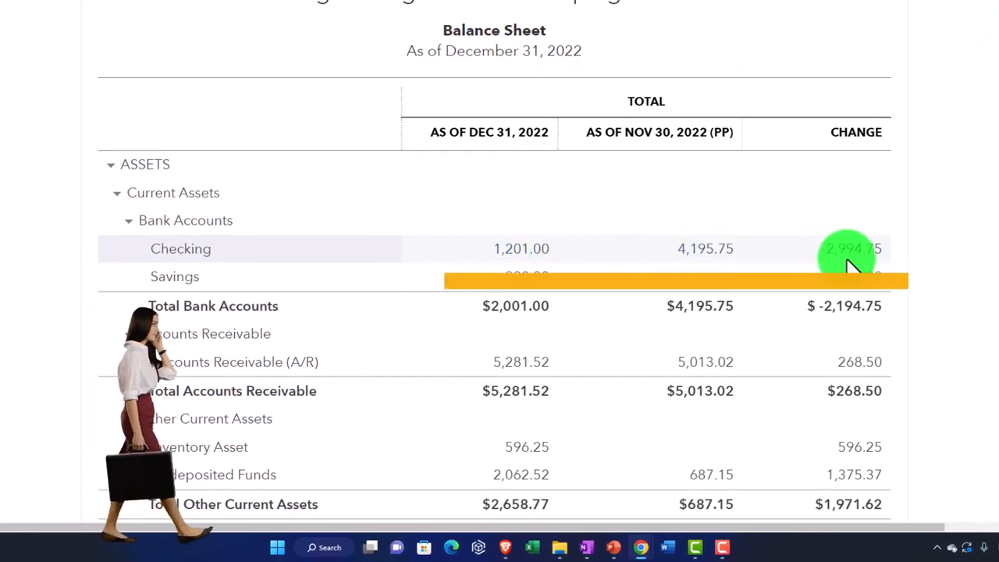
scroll("down", 3)
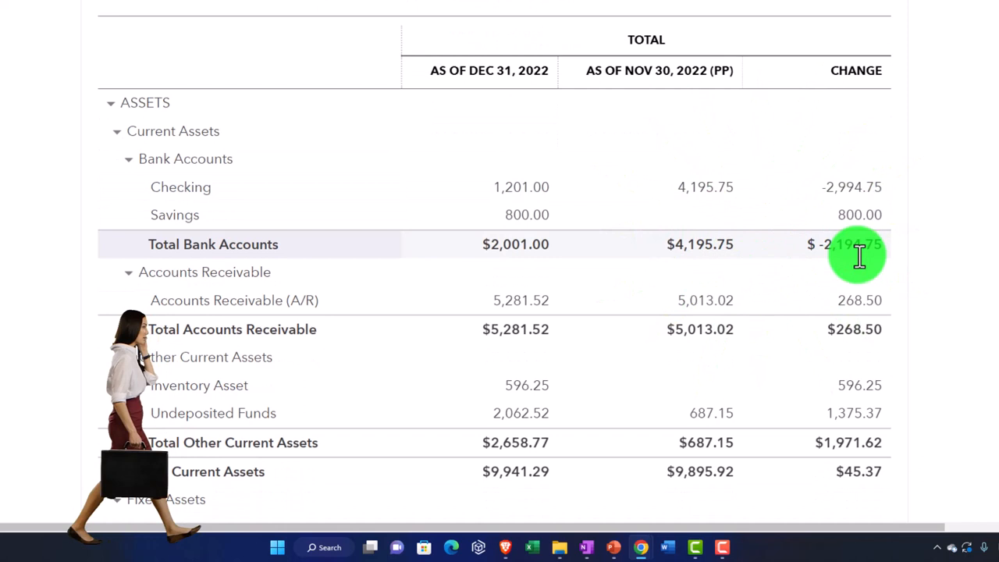
mouse_move(659, 81)
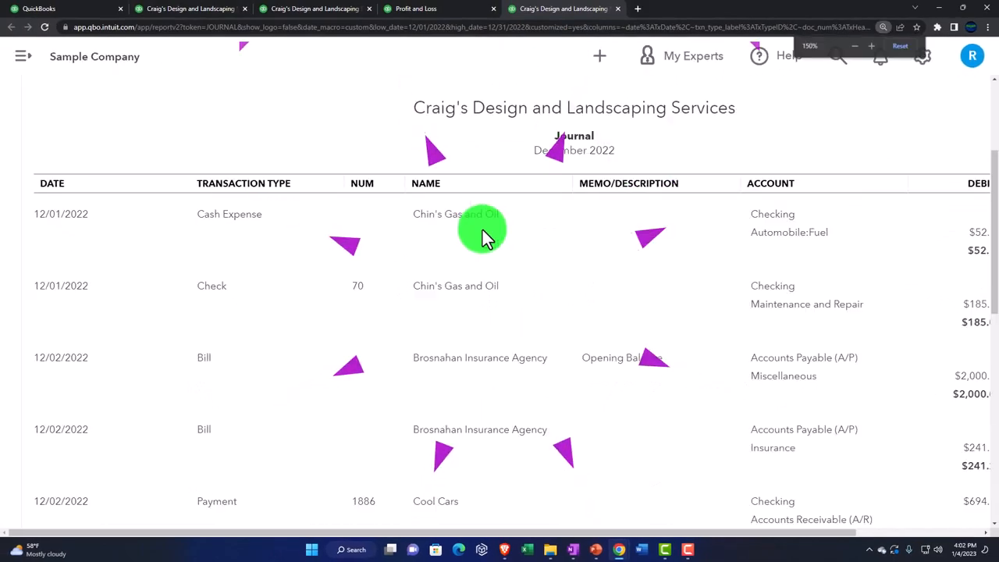
Review the December 2022 Journal's debit and credit lines transaction by transaction, checking against the Balance Sheet.
left_click(854, 45)
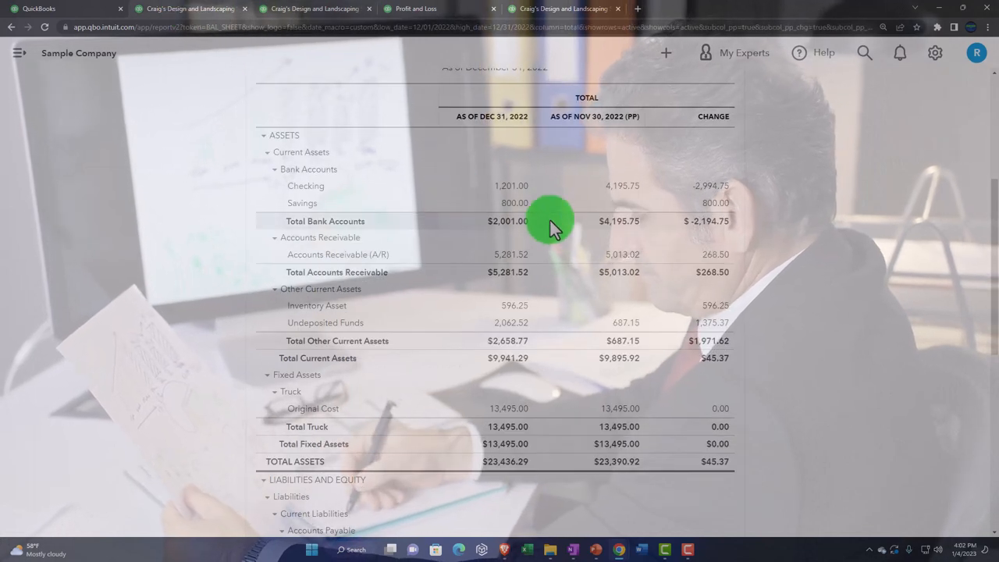
mouse_move(529, 169)
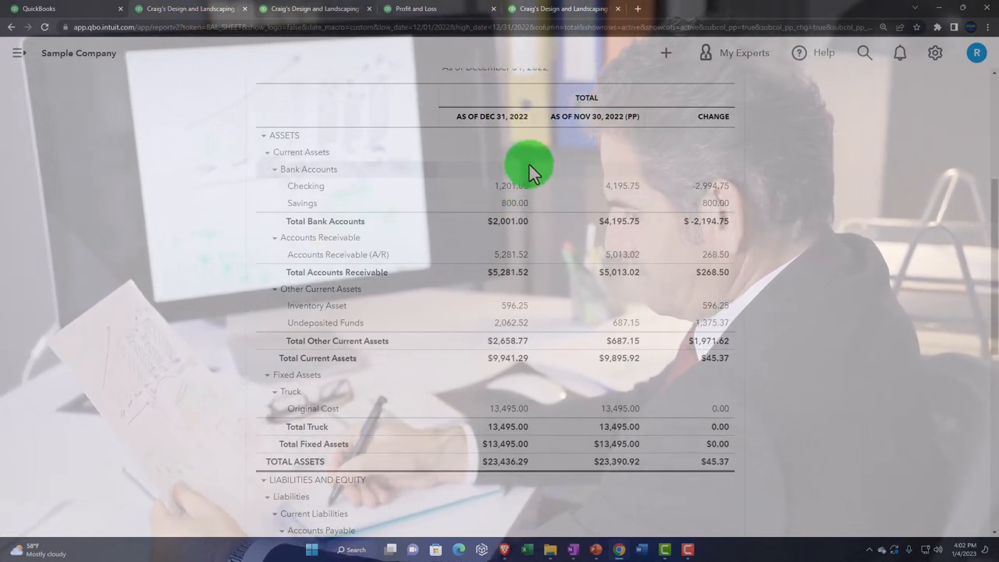
left_click(562, 9)
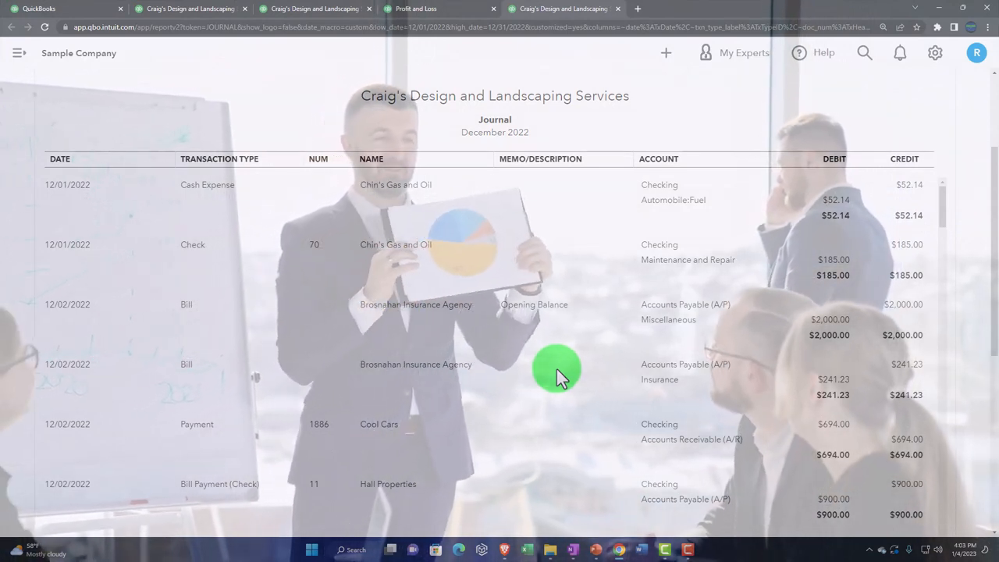
scroll("down", 3)
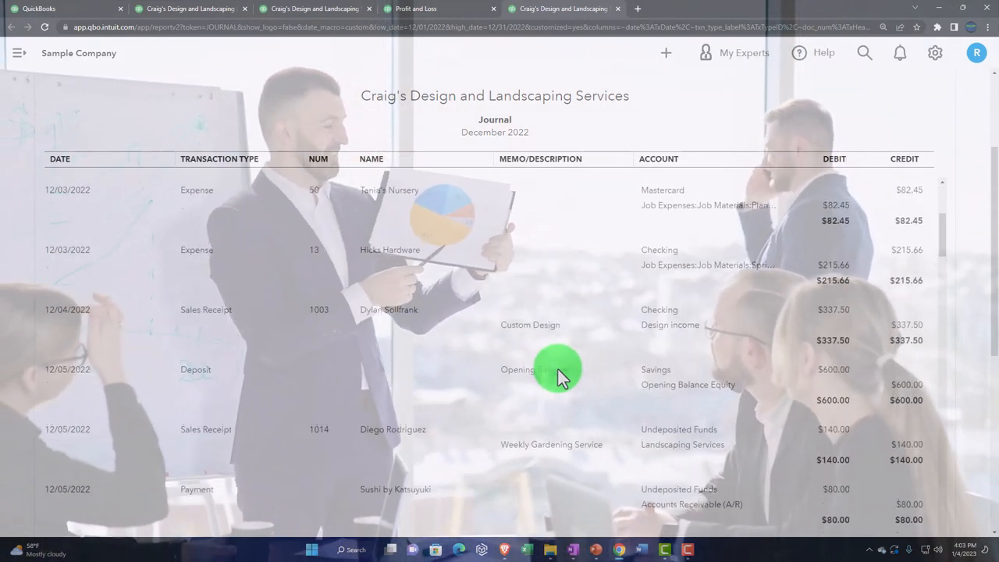
scroll("down", 3)
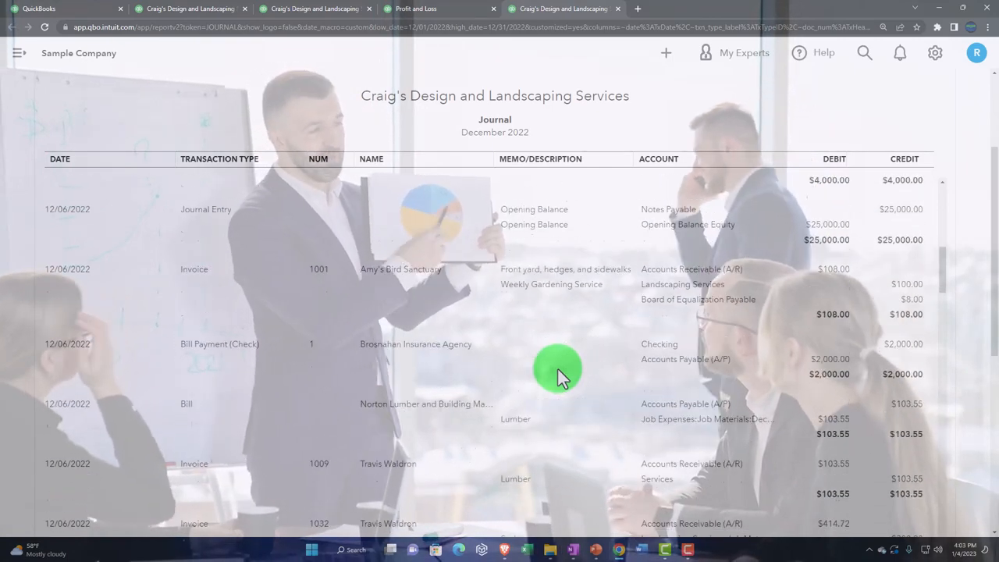
scroll("down", 3)
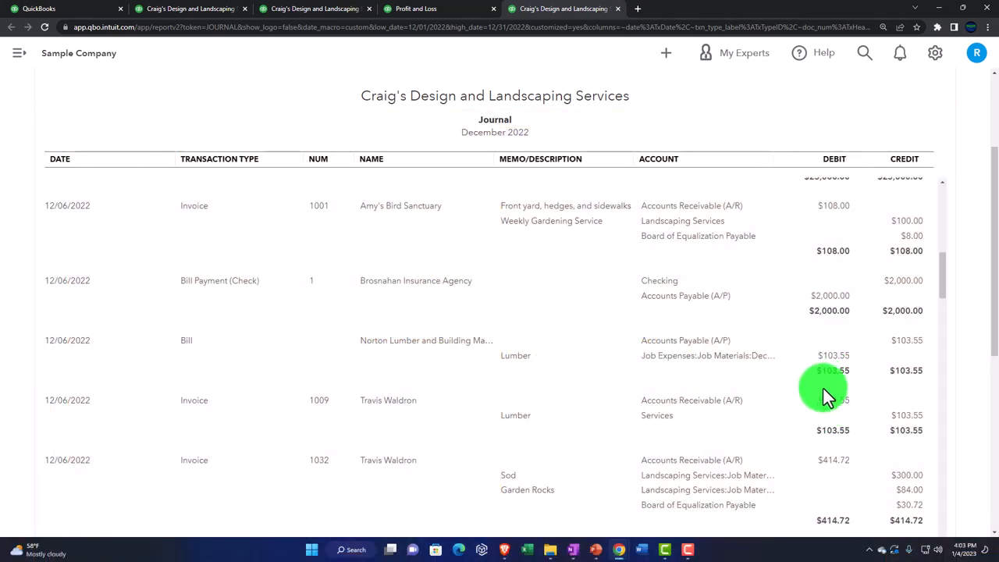
scroll("down", 3)
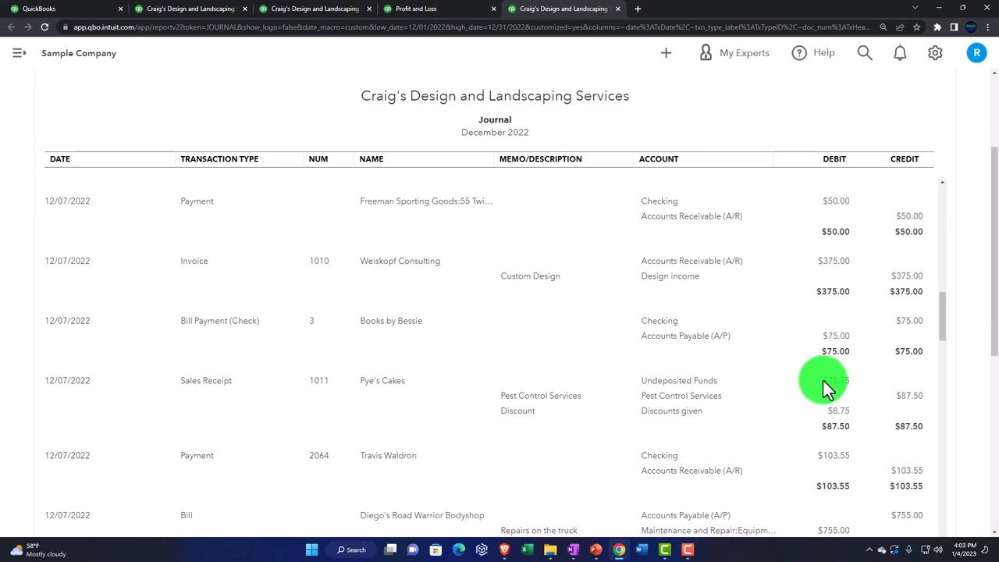
scroll("down", 3)
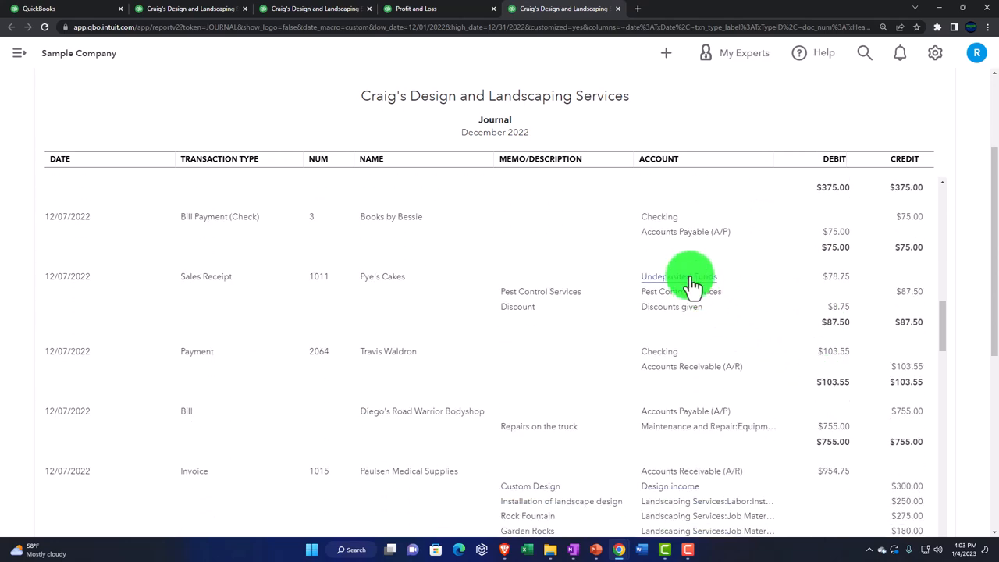
scroll("down", 3)
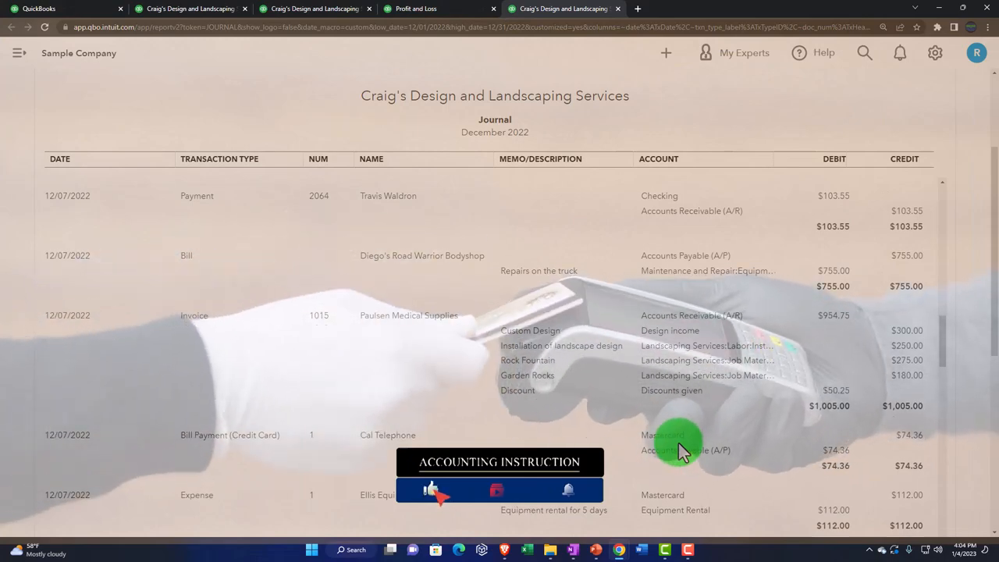
scroll("up", 3)
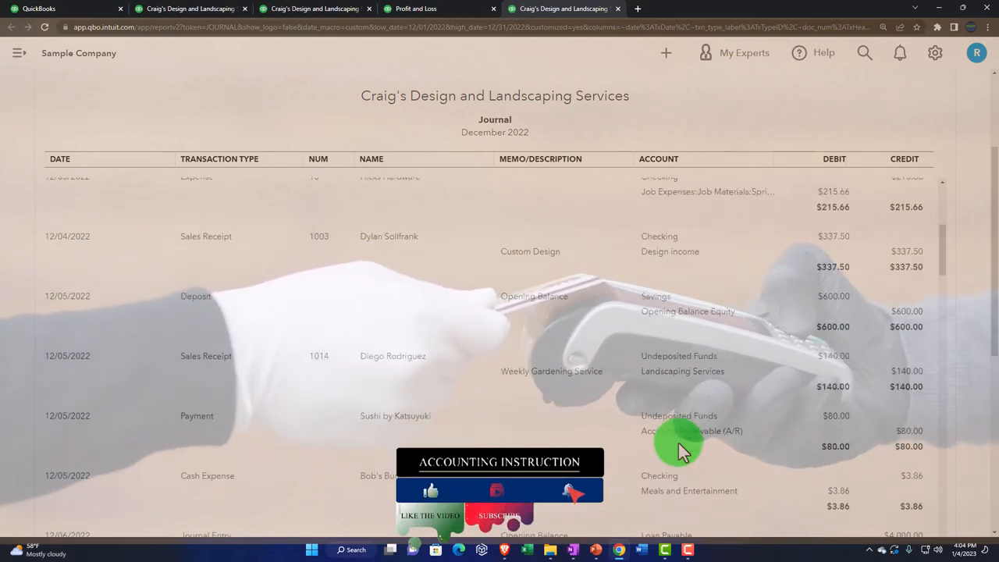
scroll("up", 3)
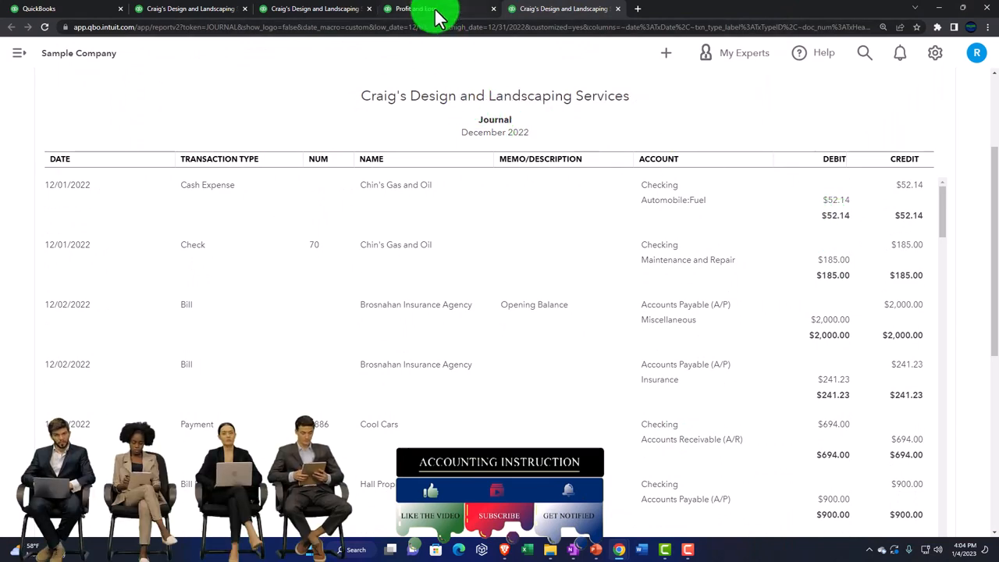
Run Transaction List by Date in a new tab for 12/01/2022–12/31/2022, then return to the report list.
left_click(415, 9)
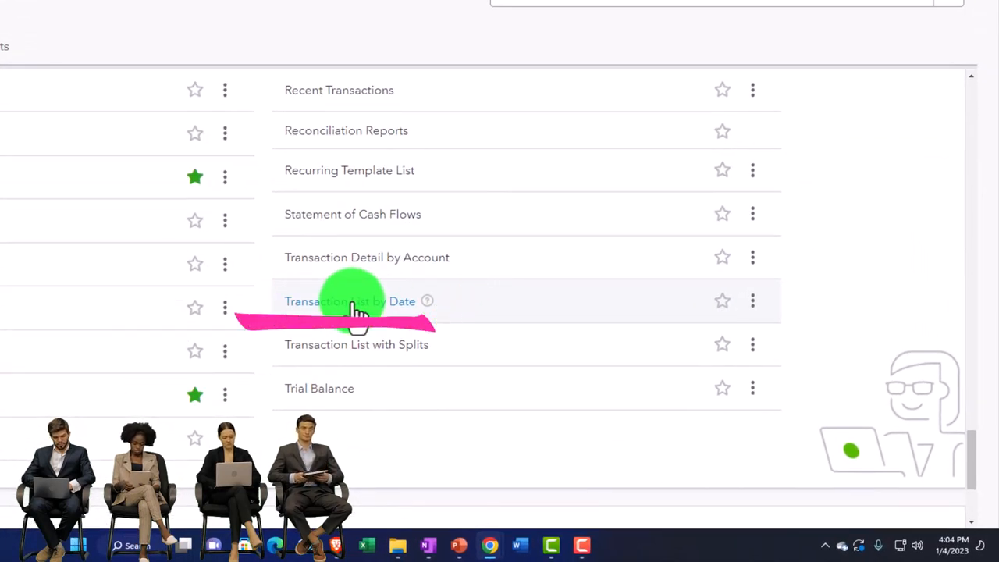
right_click(350, 301)
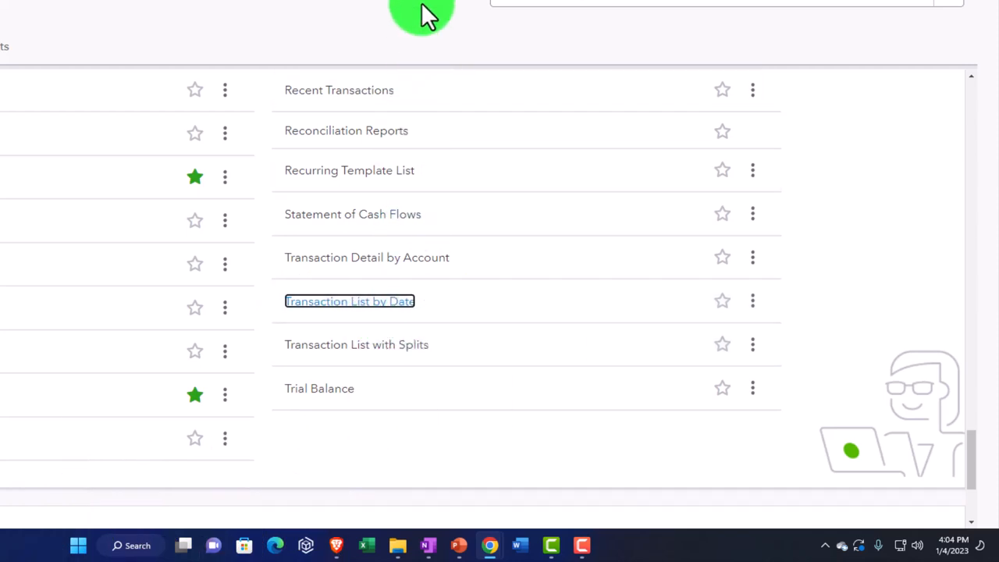
left_click(350, 301)
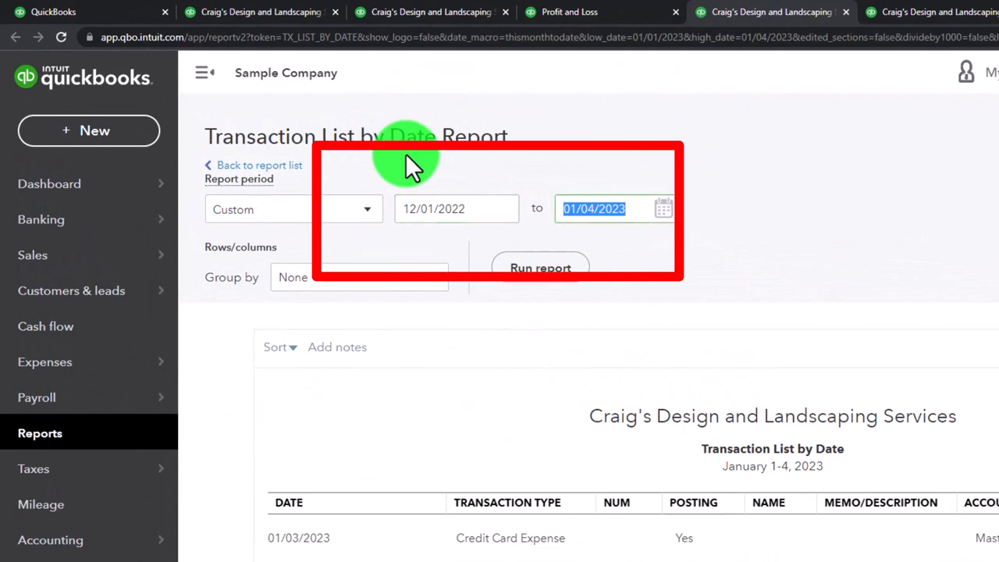
type("12/31/2022")
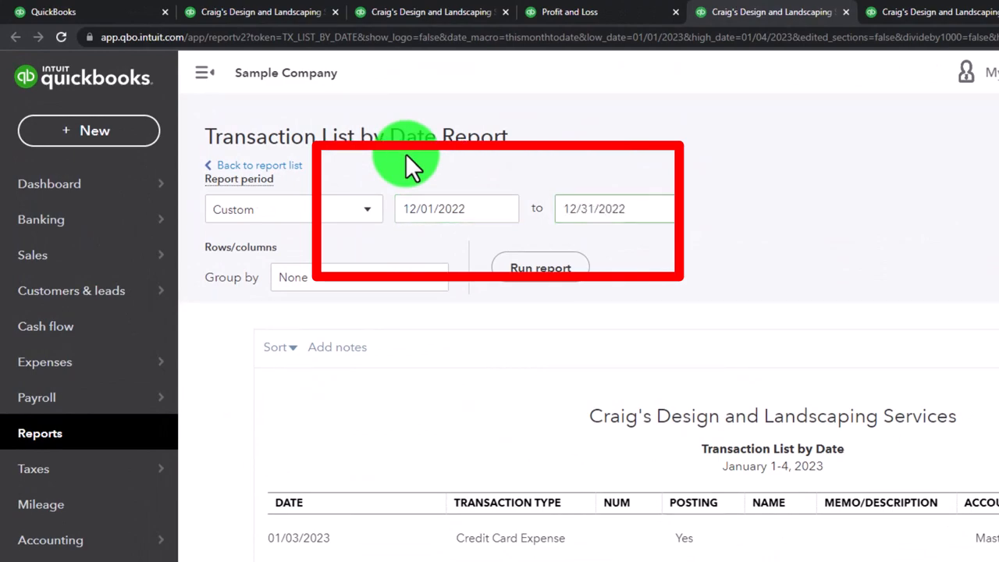
left_click(540, 268)
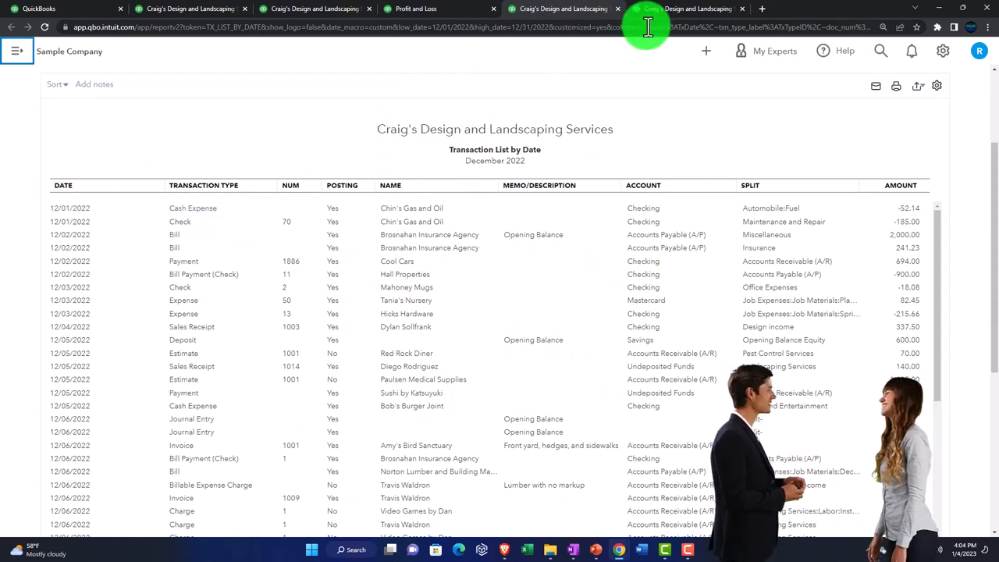
left_click(685, 9)
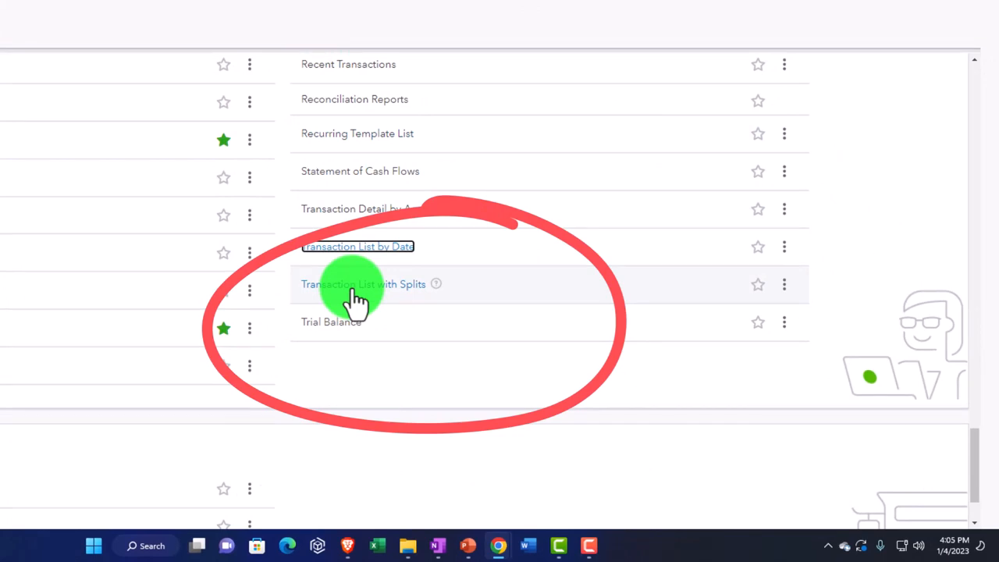
Run Transaction List with Splits in a new tab for 01/01/2022–12/31/2022, grouped by Account.
right_click(362, 284)
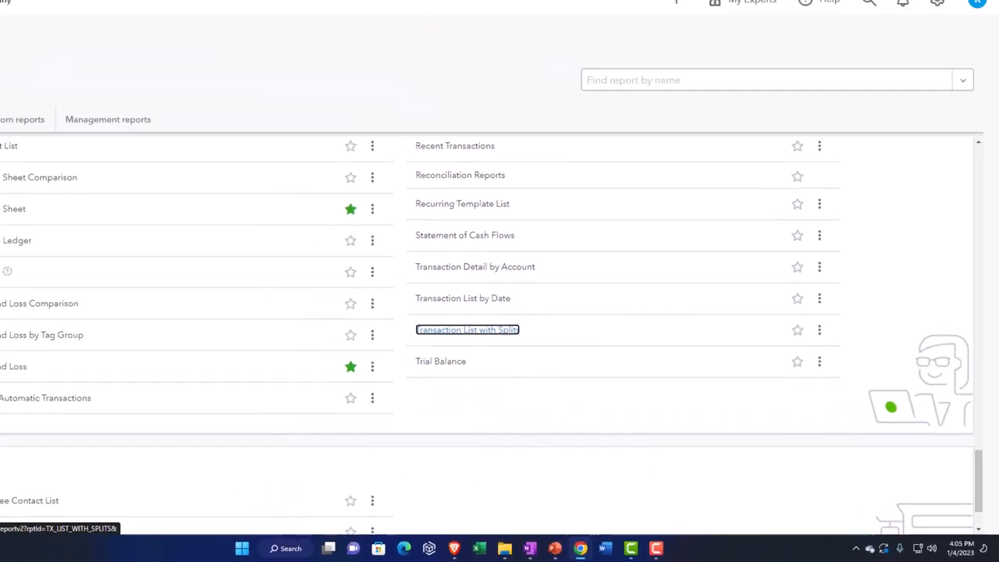
left_click(467, 328)
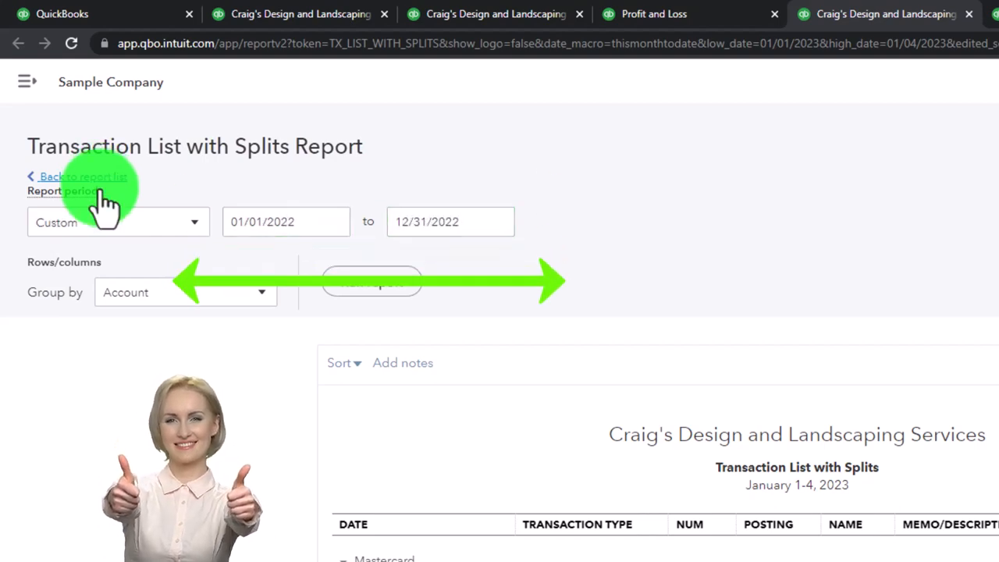
left_click(372, 282)
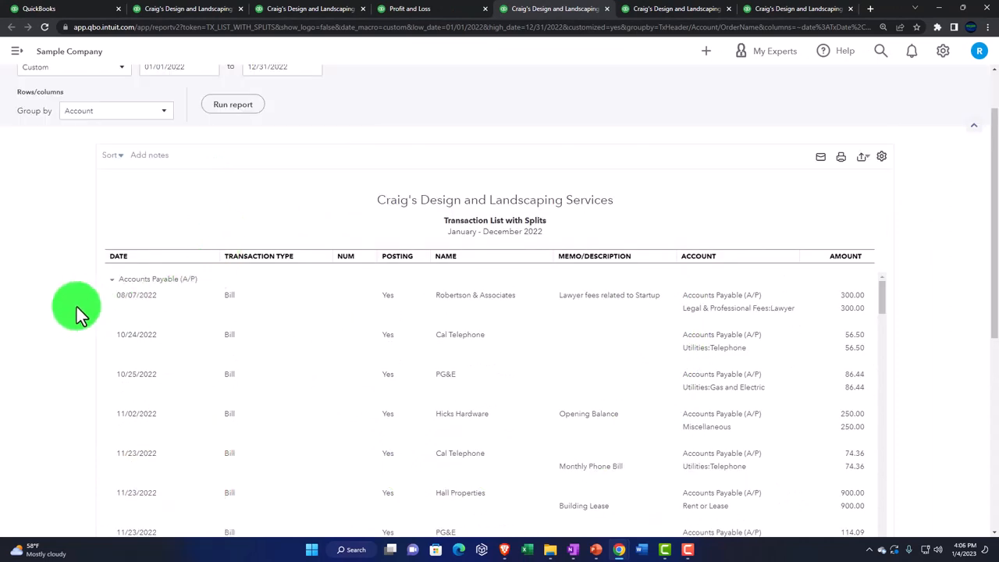
Scroll through the splits report reviewing each transaction's account lines.
scroll("down", 3)
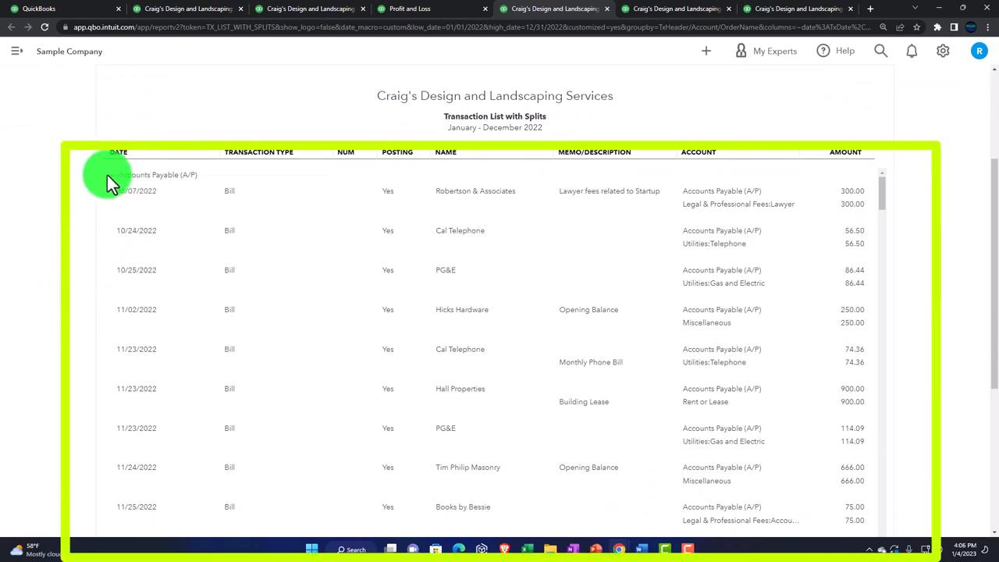
mouse_move(841, 193)
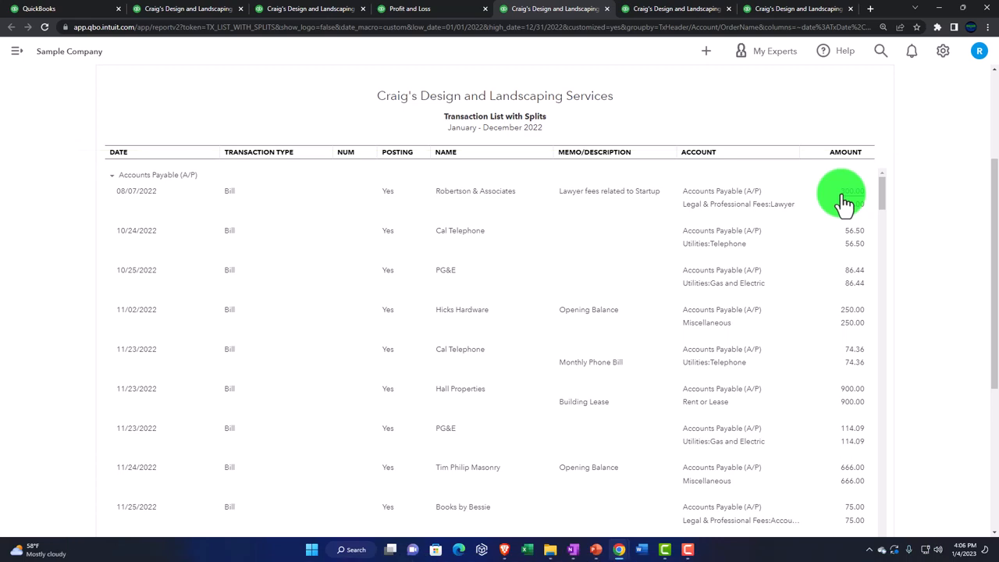
left_click(841, 197)
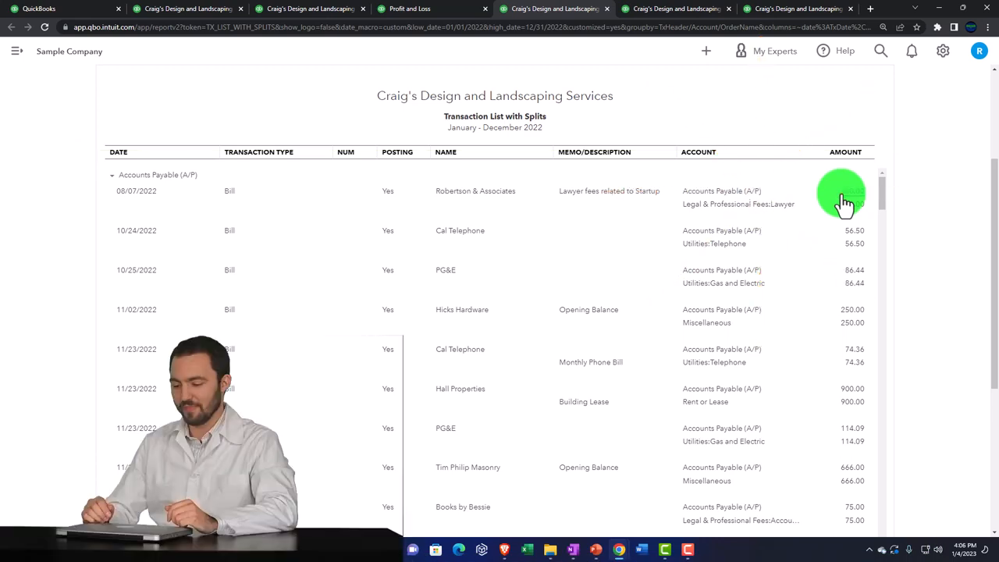
scroll("down", 3)
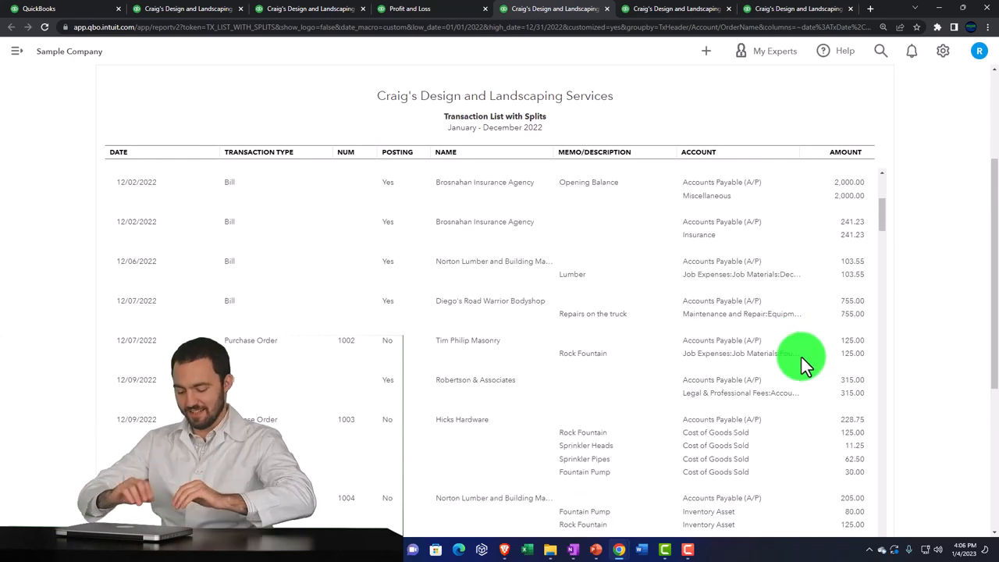
scroll("down", 3)
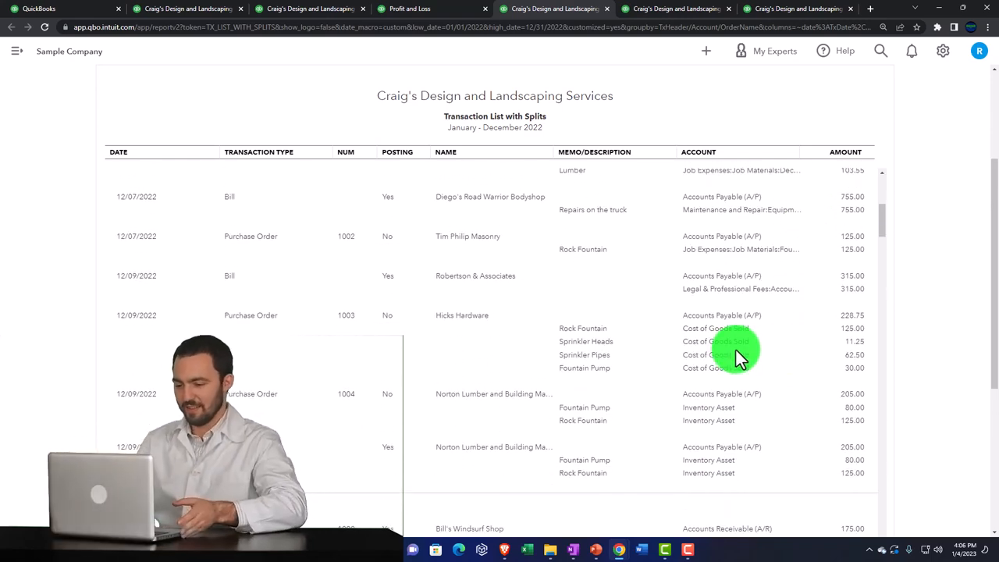
mouse_move(303, 359)
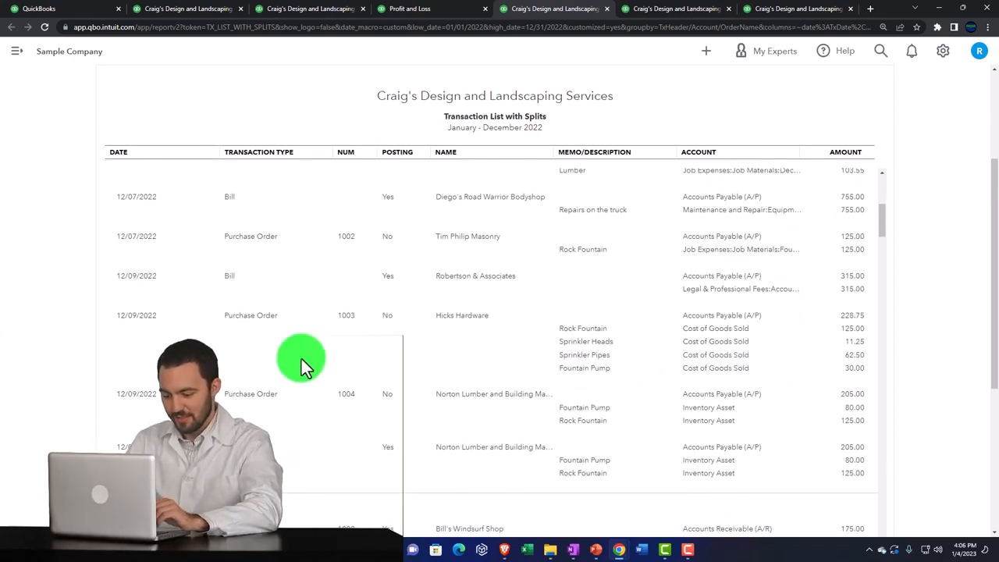
mouse_move(65, 379)
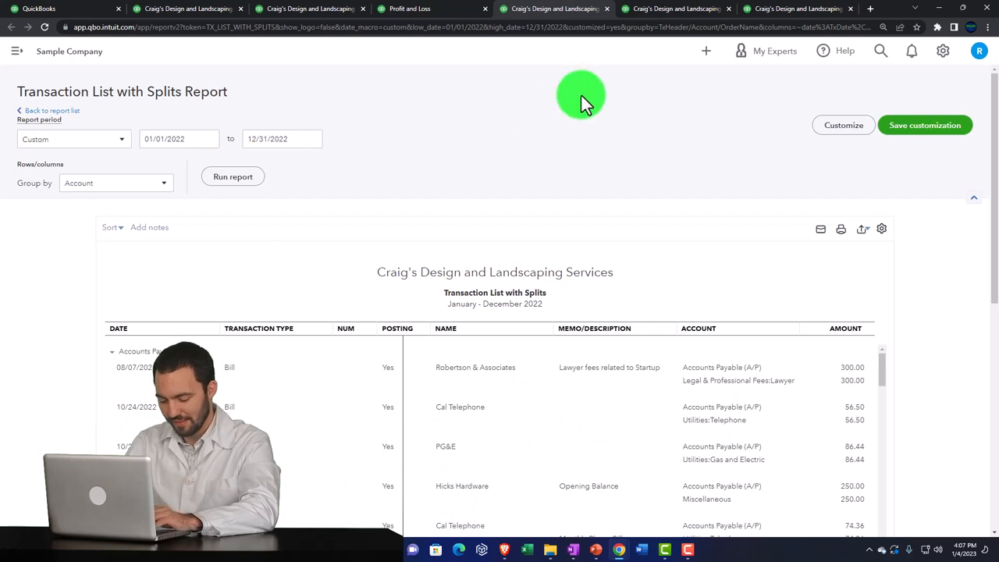
Return to the December 2022 Transaction List by Date and review its Split column.
left_click(797, 9)
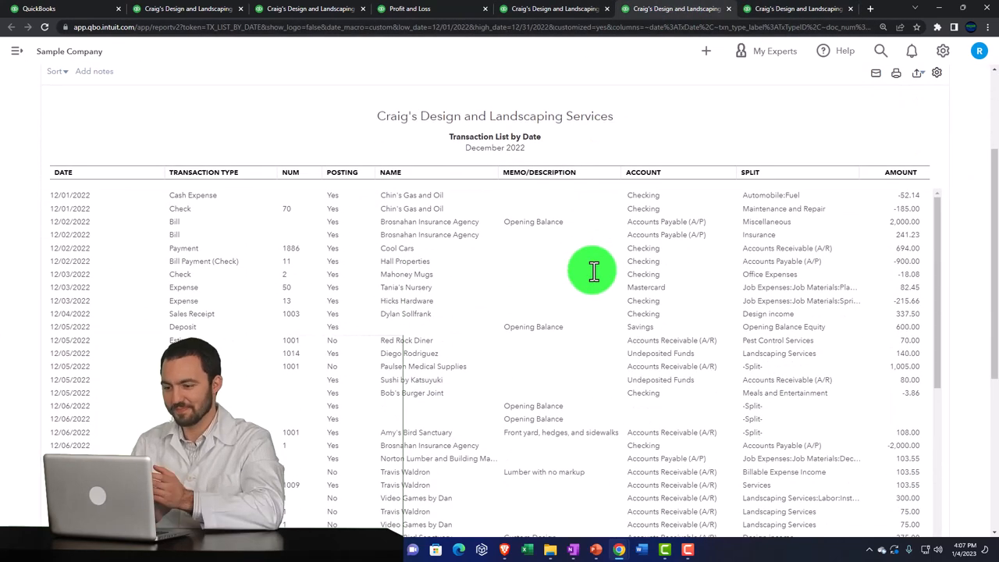
mouse_move(113, 237)
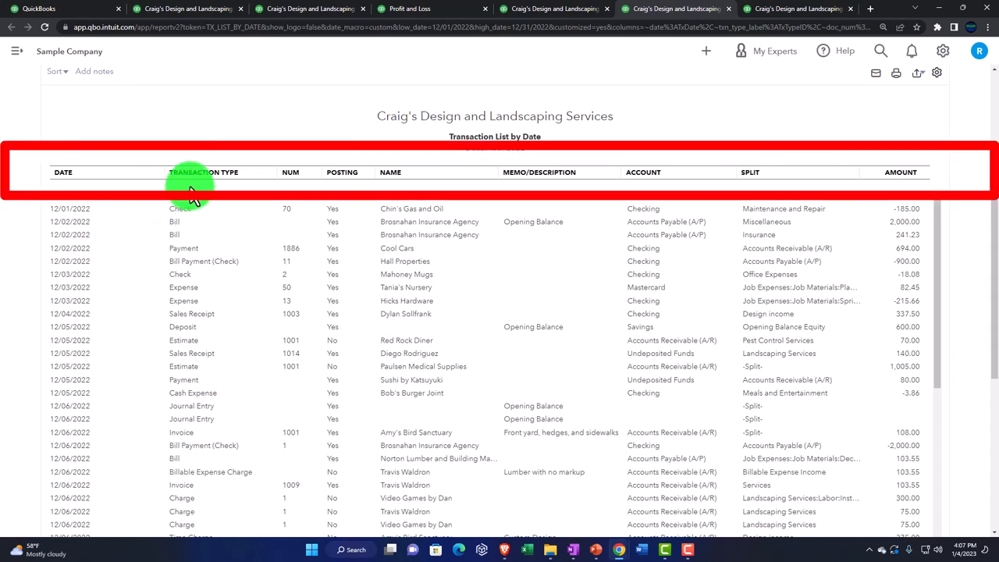
mouse_move(705, 242)
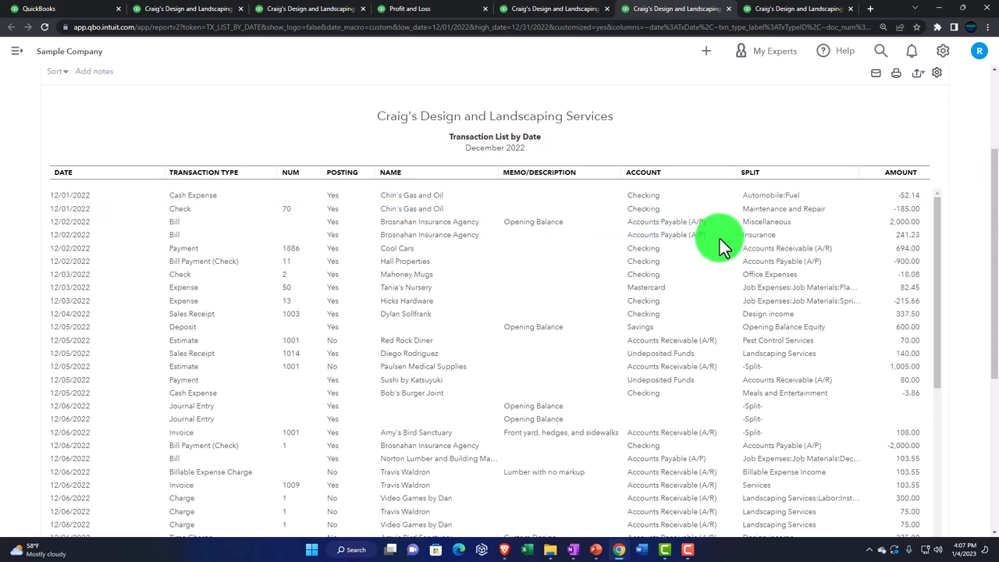
scroll("down", 3)
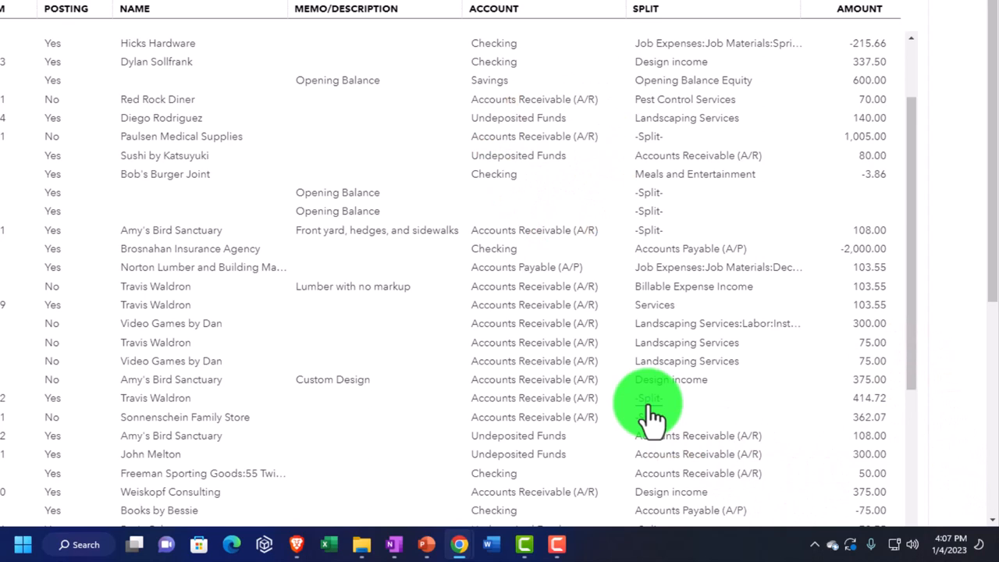
mouse_move(652, 406)
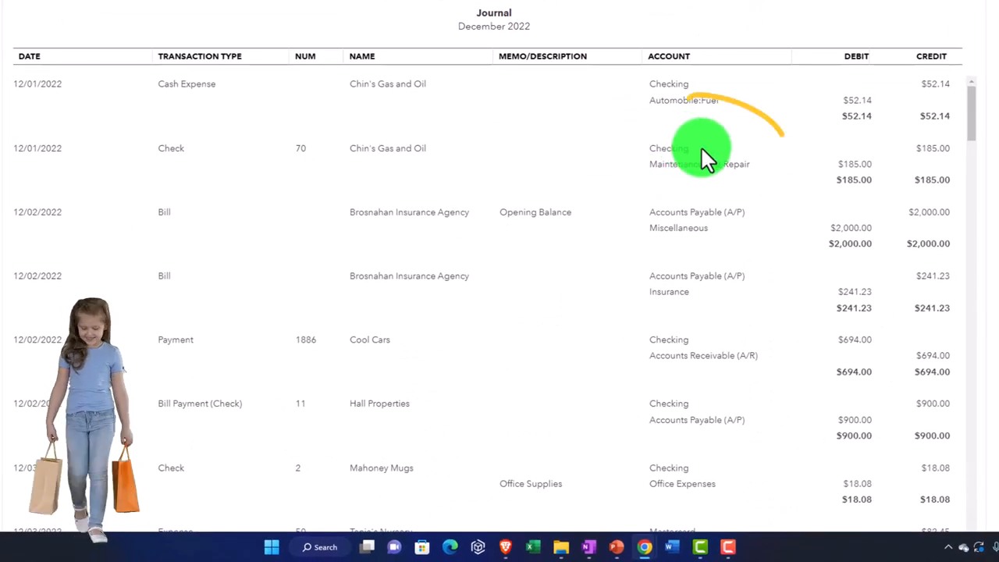
scroll("up", 3)
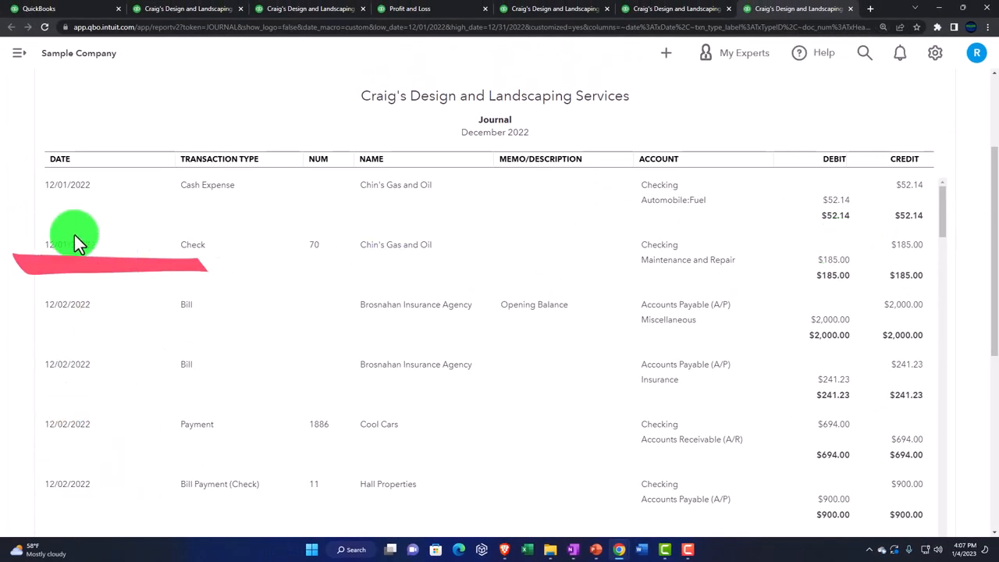
mouse_move(664, 216)
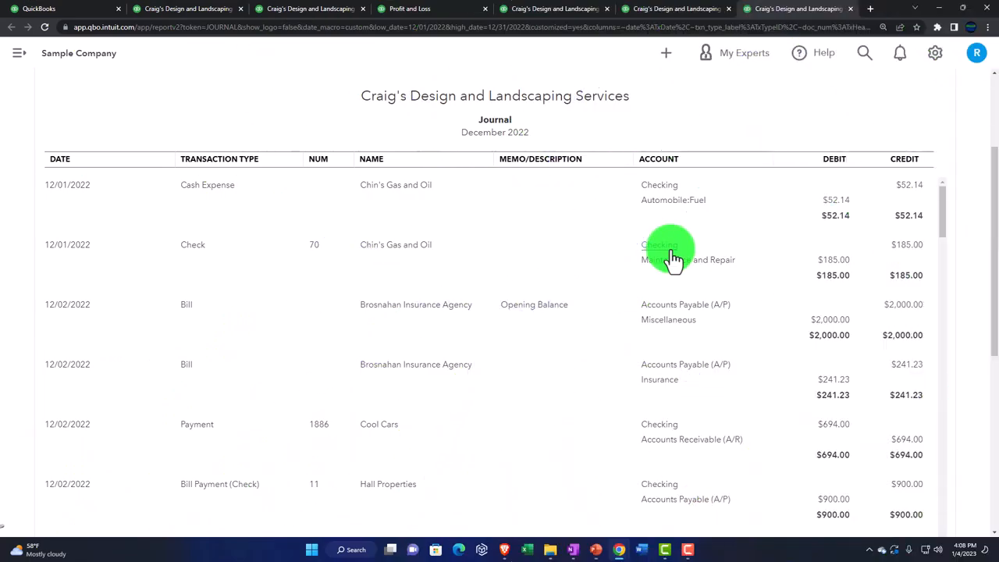
scroll("down", 3)
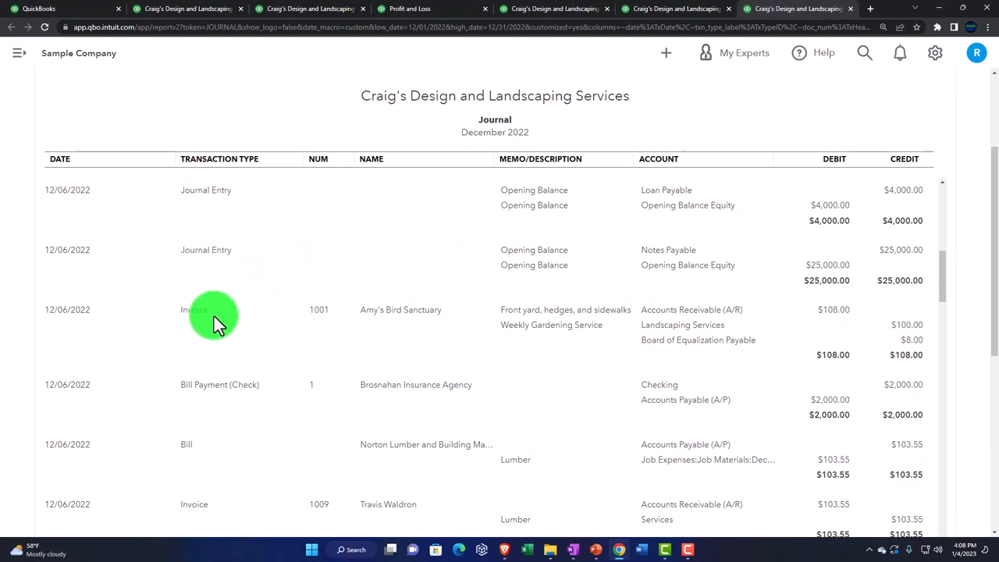
mouse_move(809, 315)
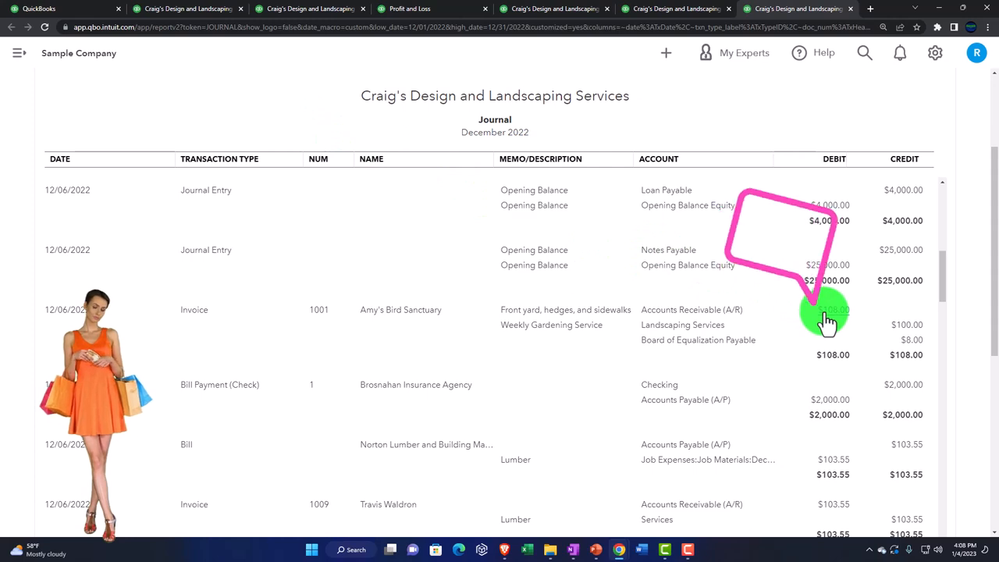
left_click(188, 10)
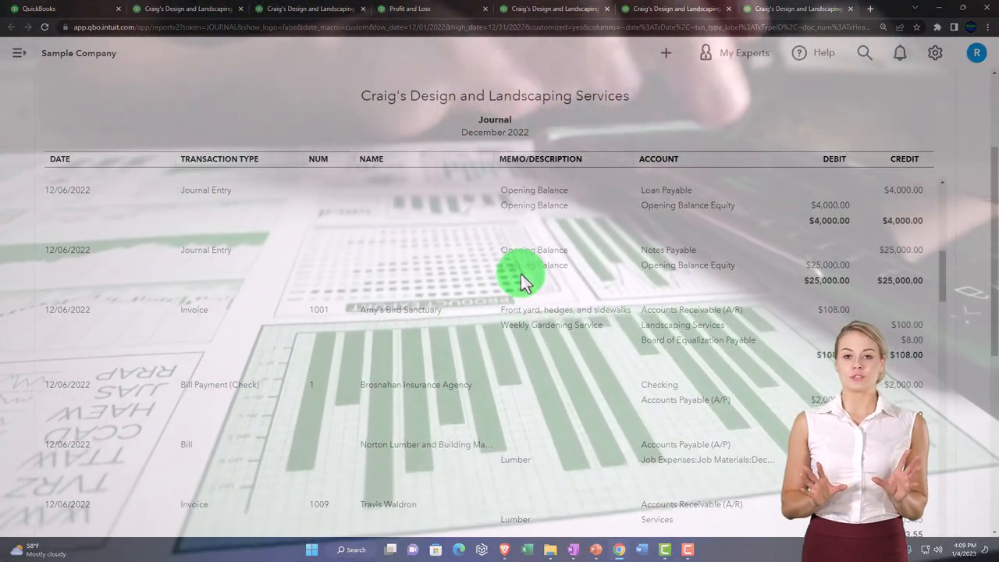
scroll("down", 3)
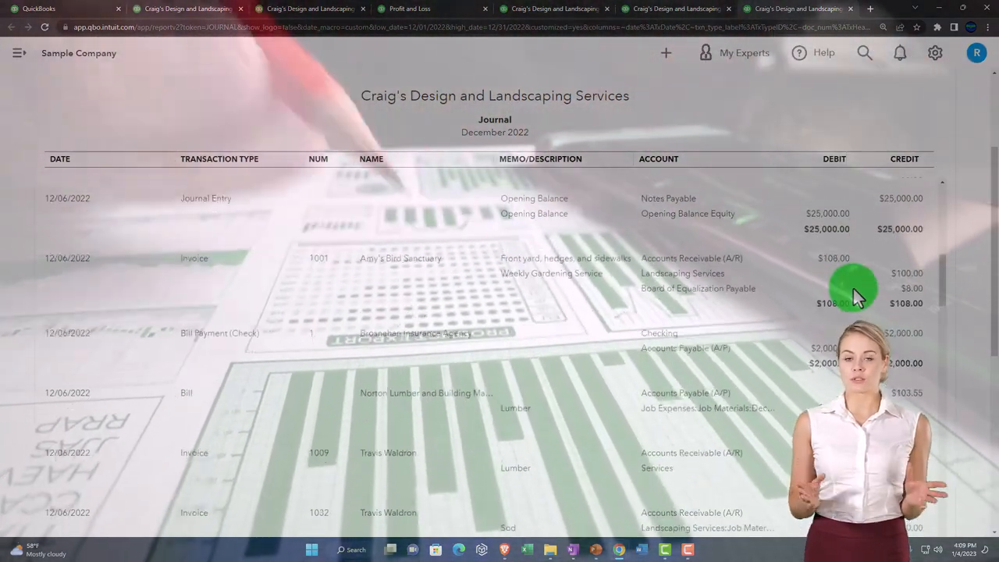
scroll("down", 3)
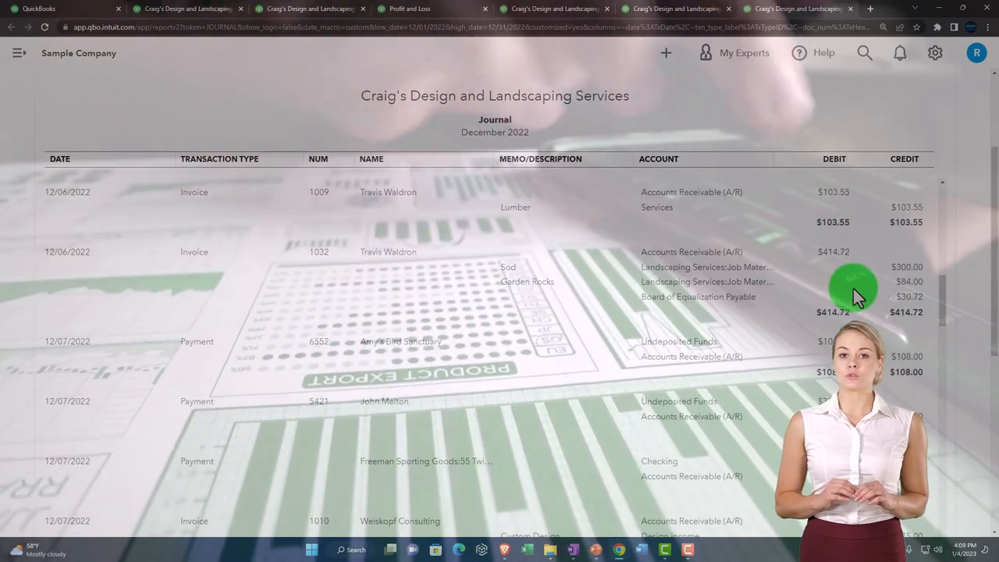
mouse_move(263, 300)
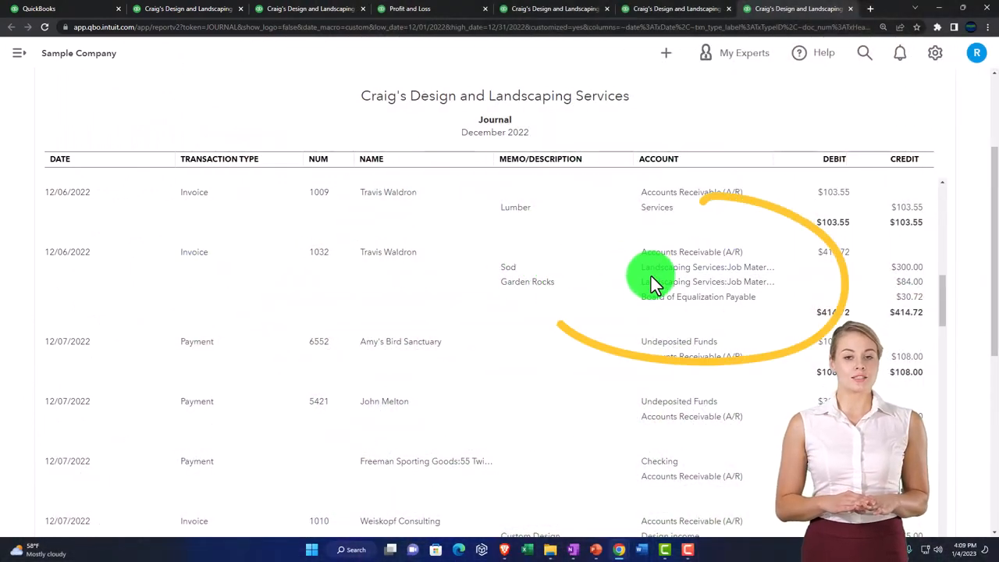
scroll("down", 3)
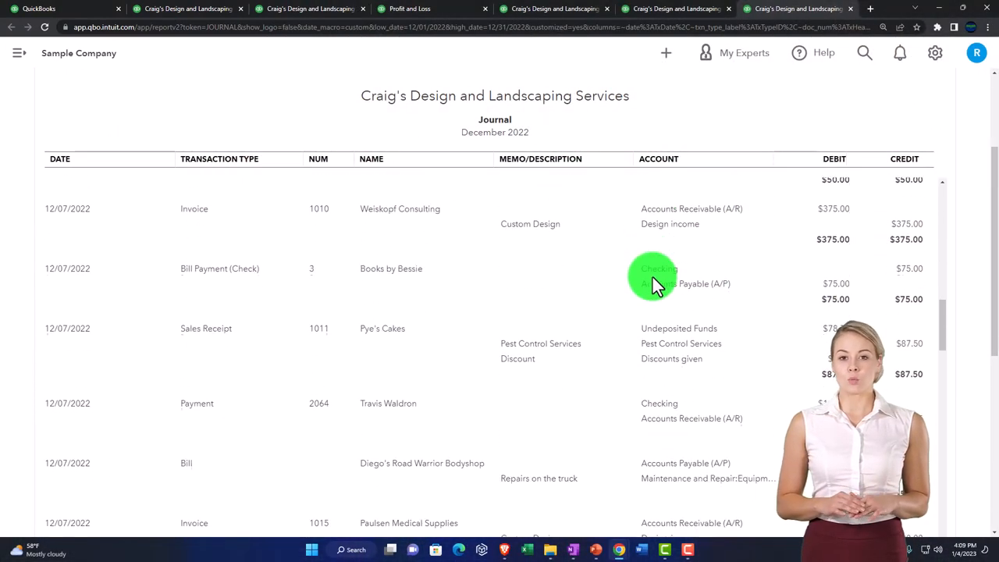
scroll("down", 3)
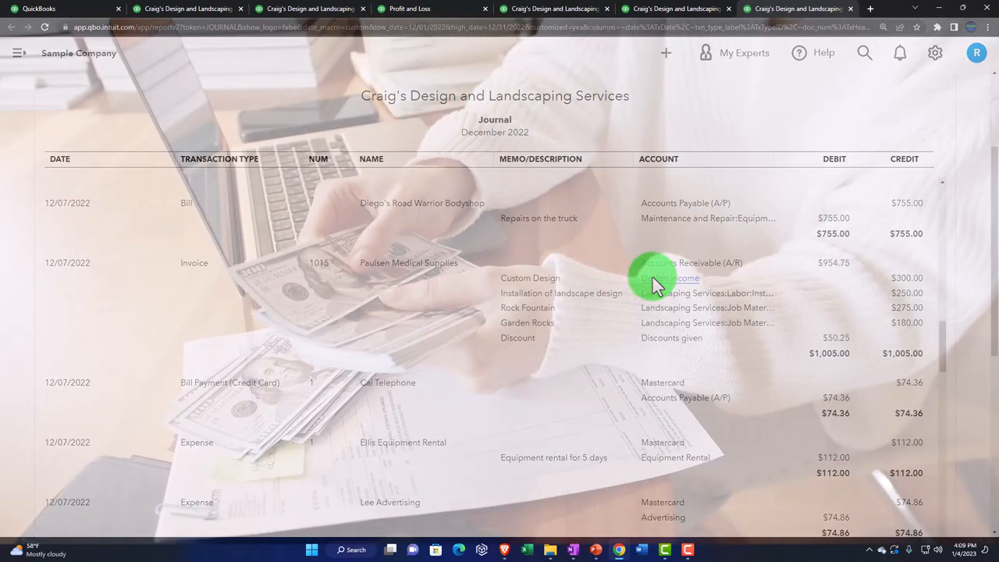
scroll("down", 3)
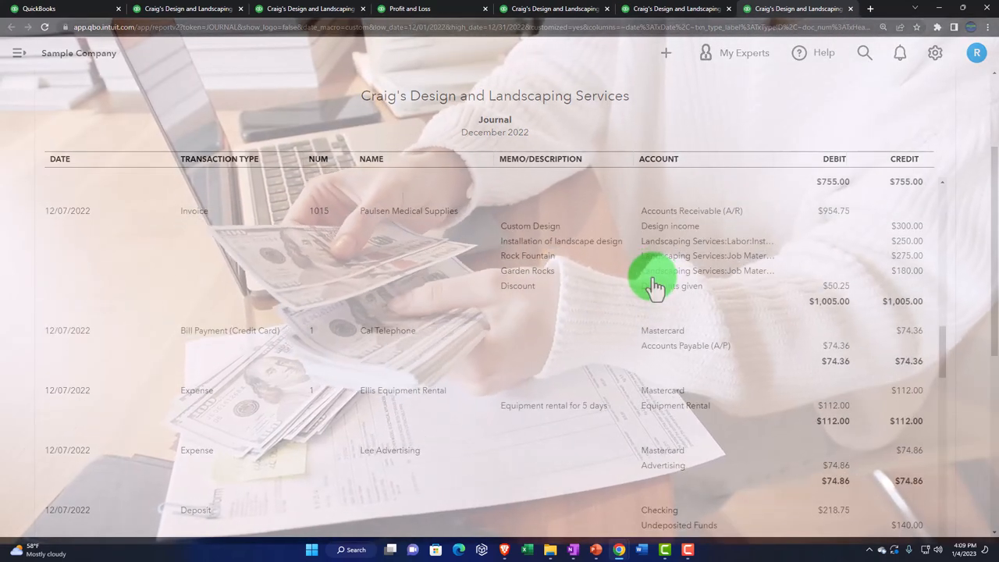
scroll("down", 3)
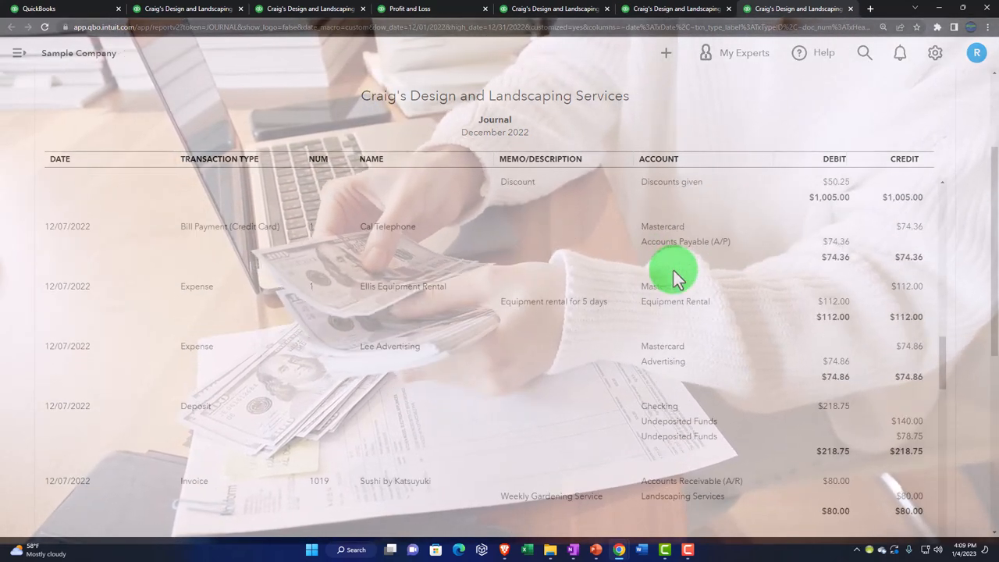
scroll("down", 3)
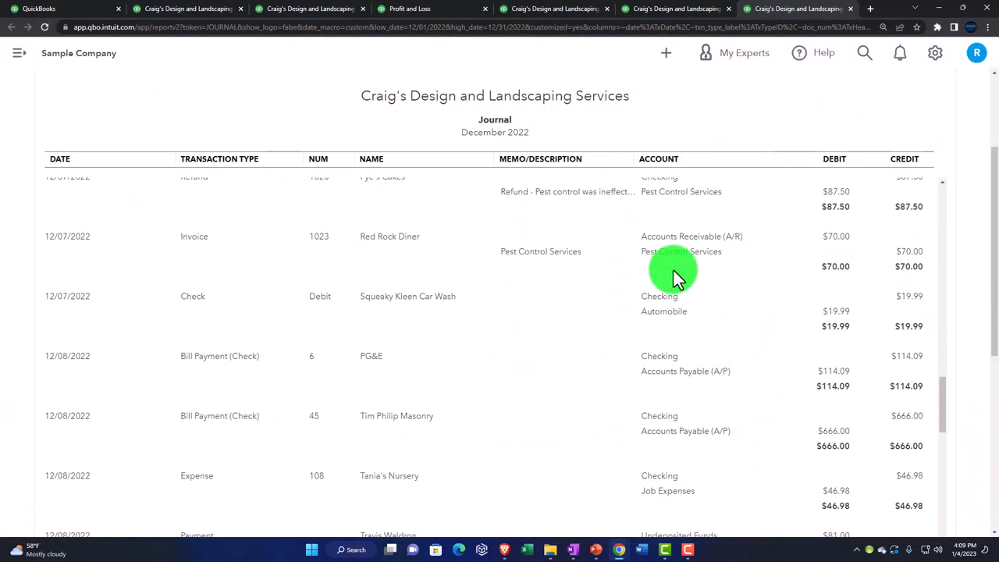
scroll("down", 3)
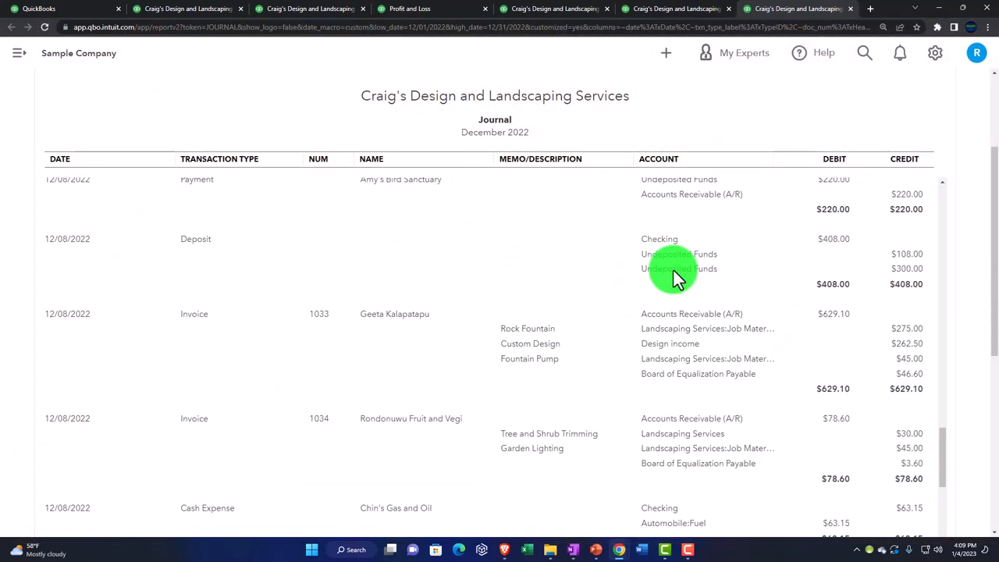
scroll("down", 3)
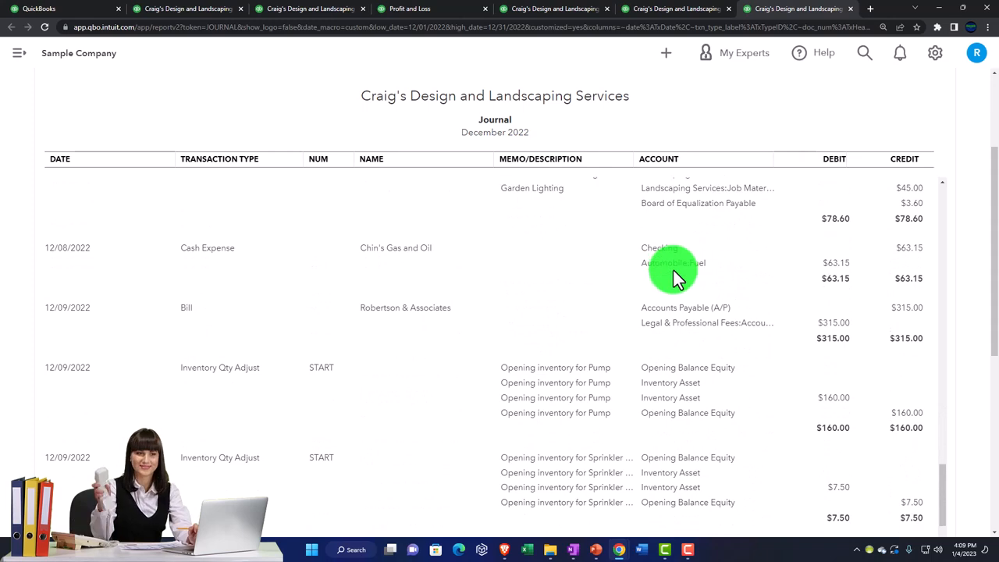
scroll("down", 3)
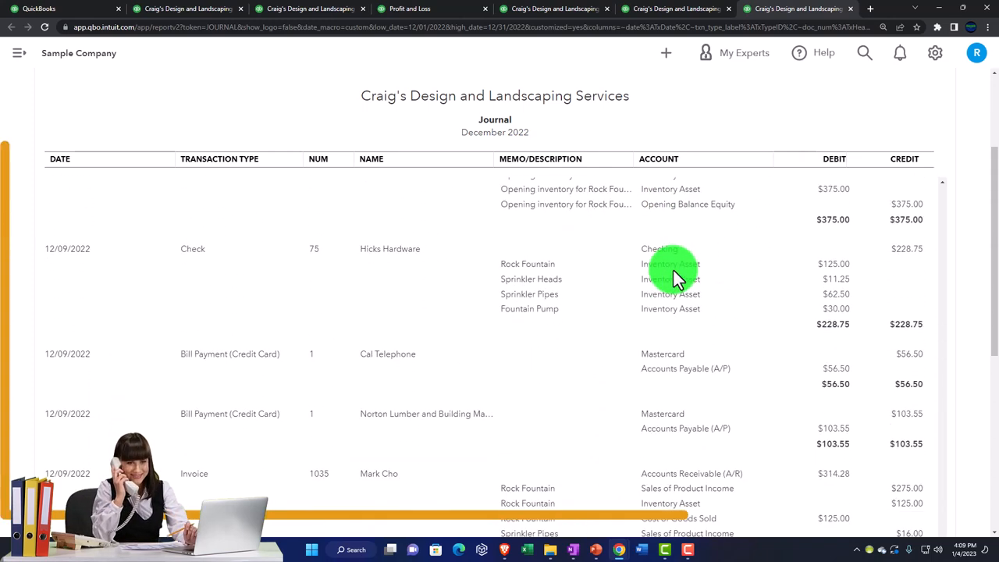
scroll("down", 3)
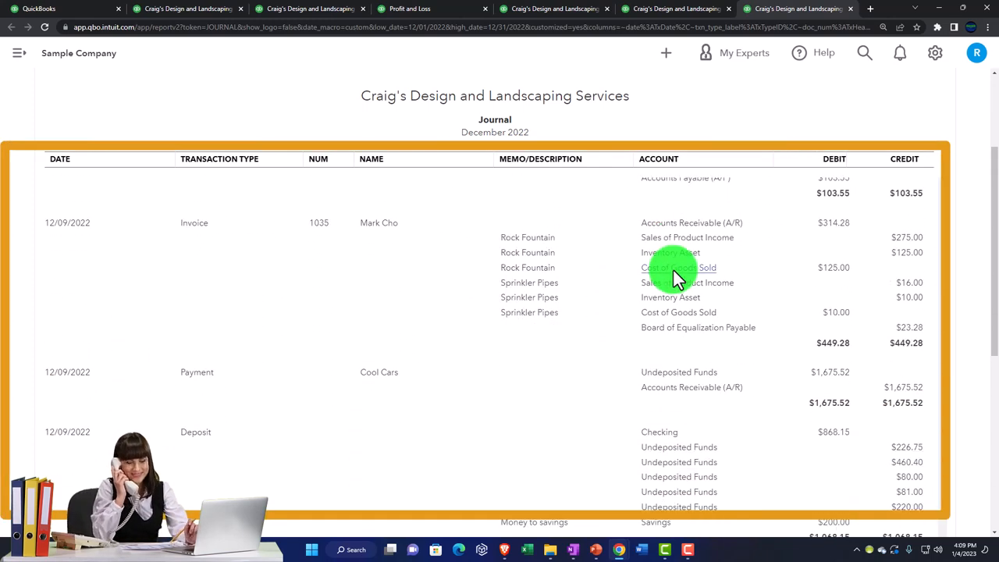
scroll("up", 3)
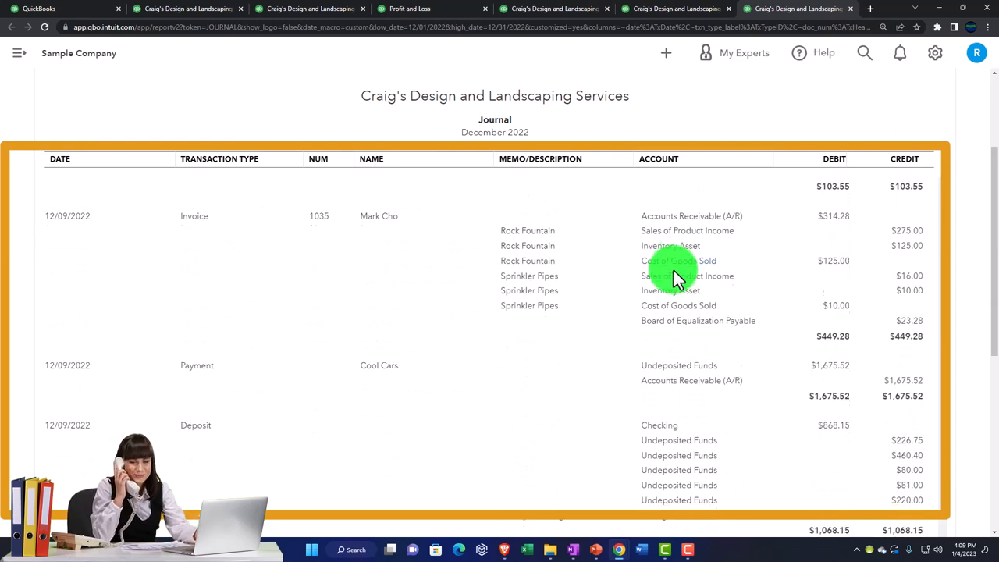
scroll("down", 3)
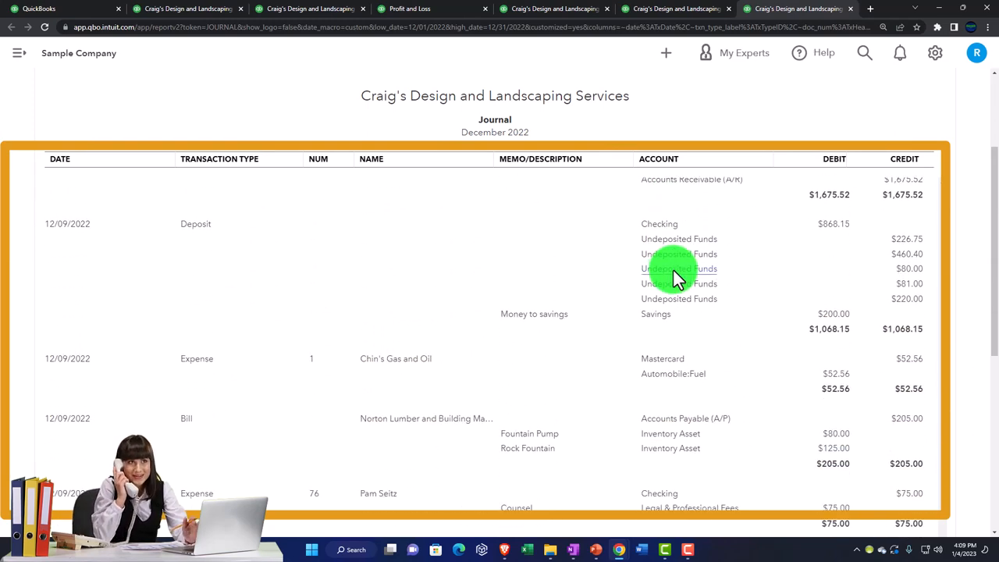
scroll("down", 3)
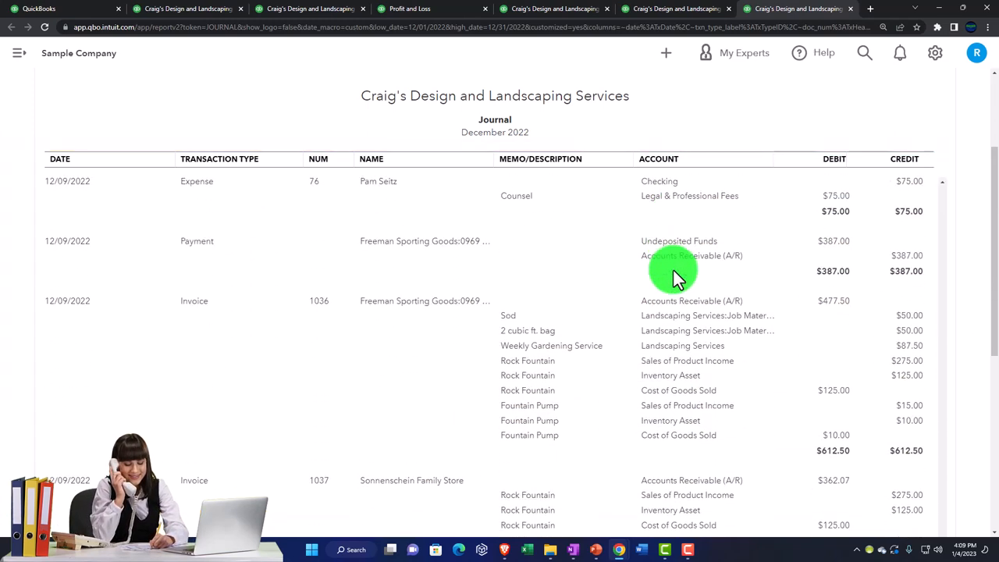
scroll("down", 3)
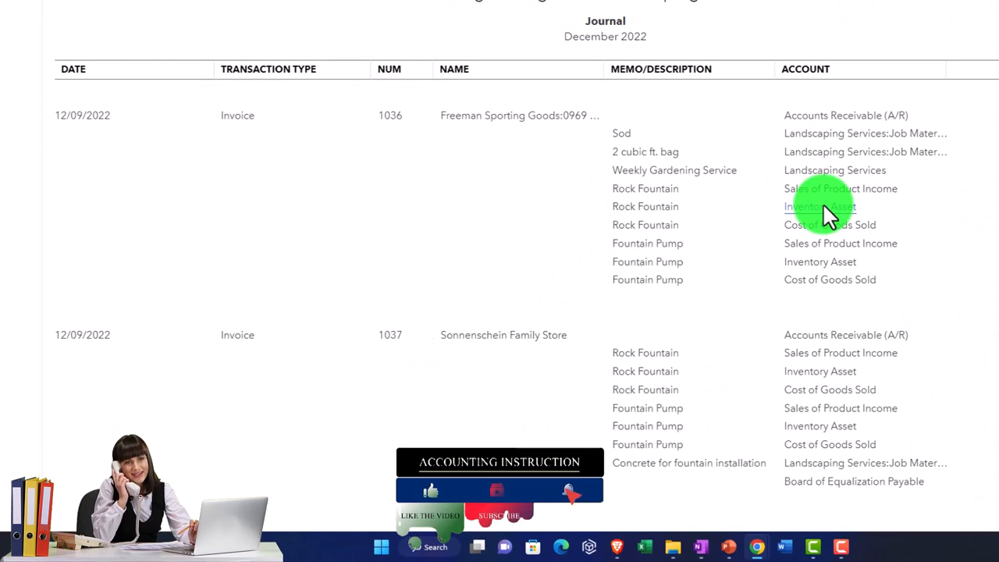
scroll("down", 3)
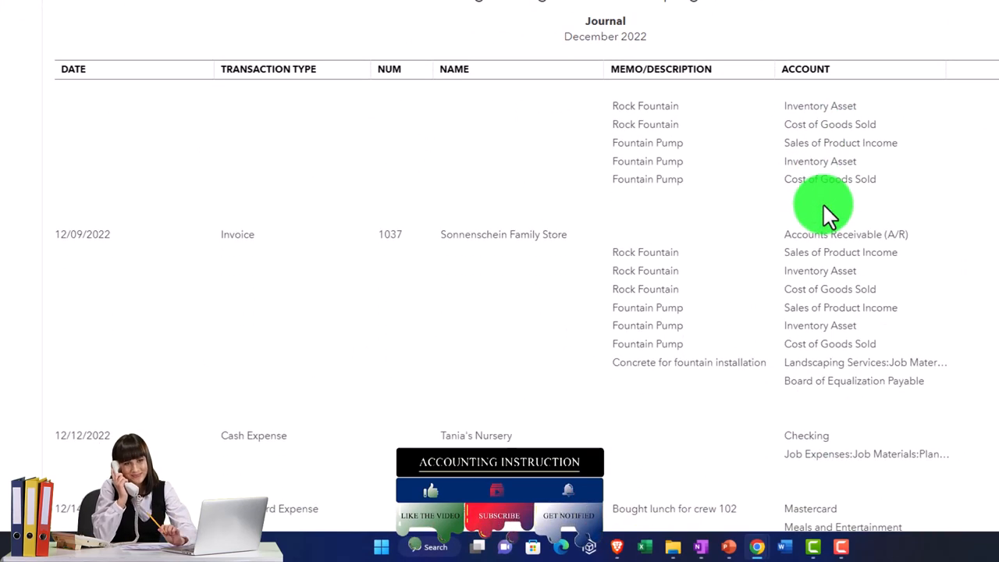
scroll("down", 3)
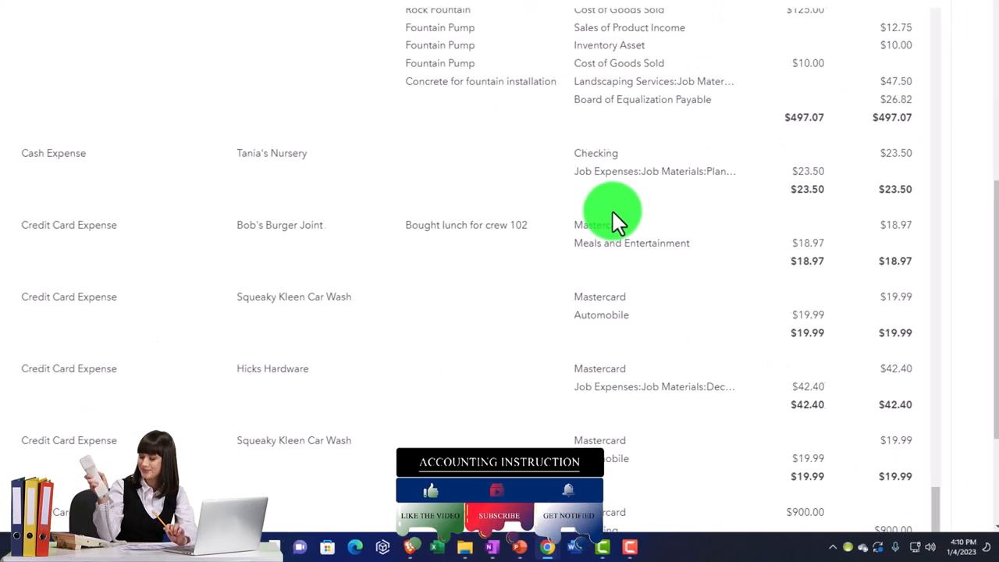
scroll("down", 3)
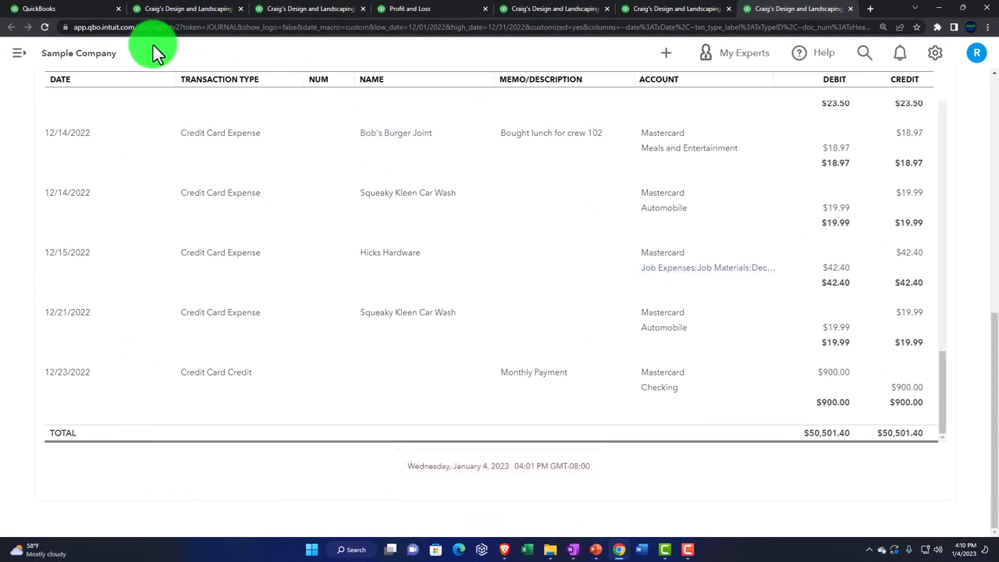
left_click(39, 10)
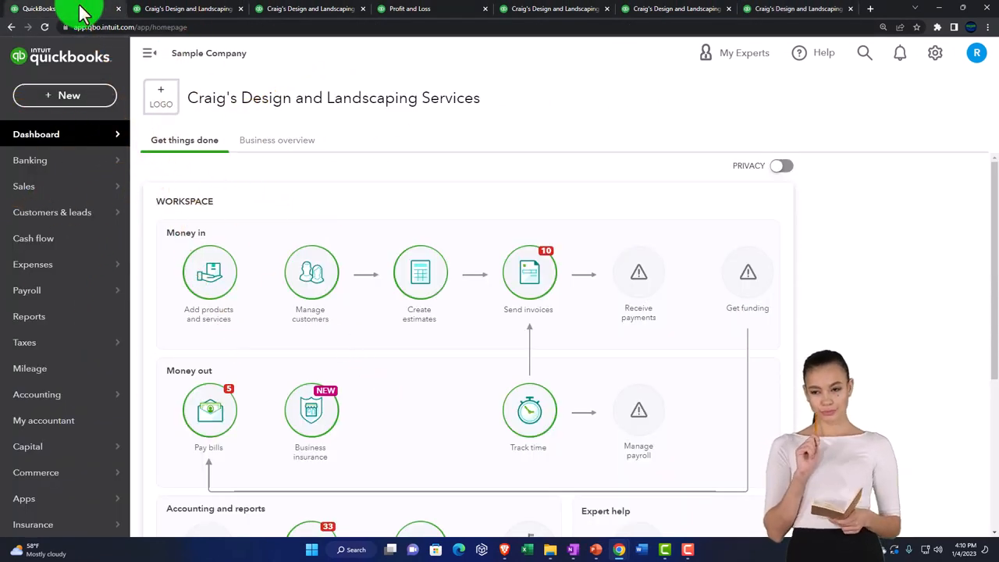
In the first tab, switch to Business overview and go to the Reports page.
left_click(935, 53)
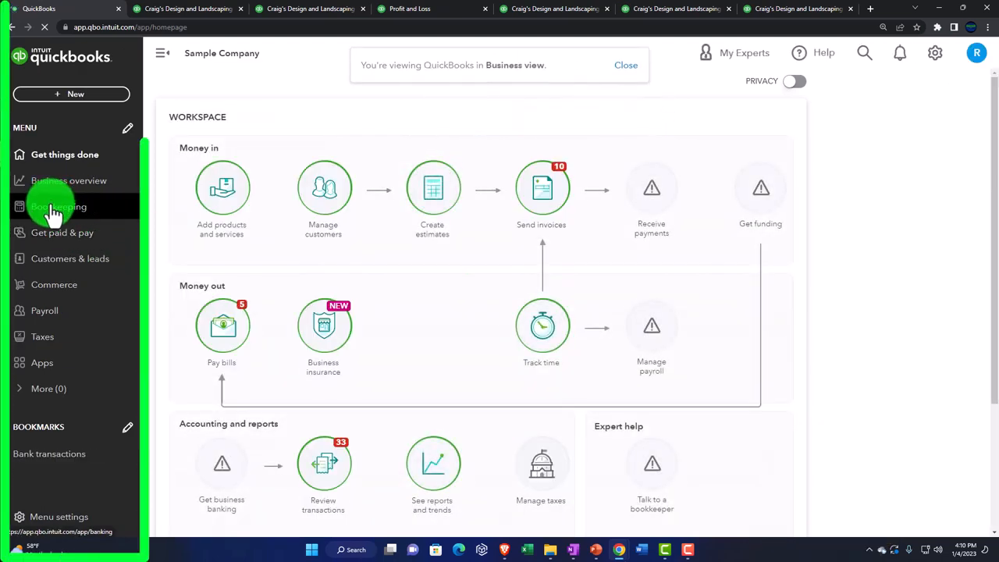
left_click(69, 181)
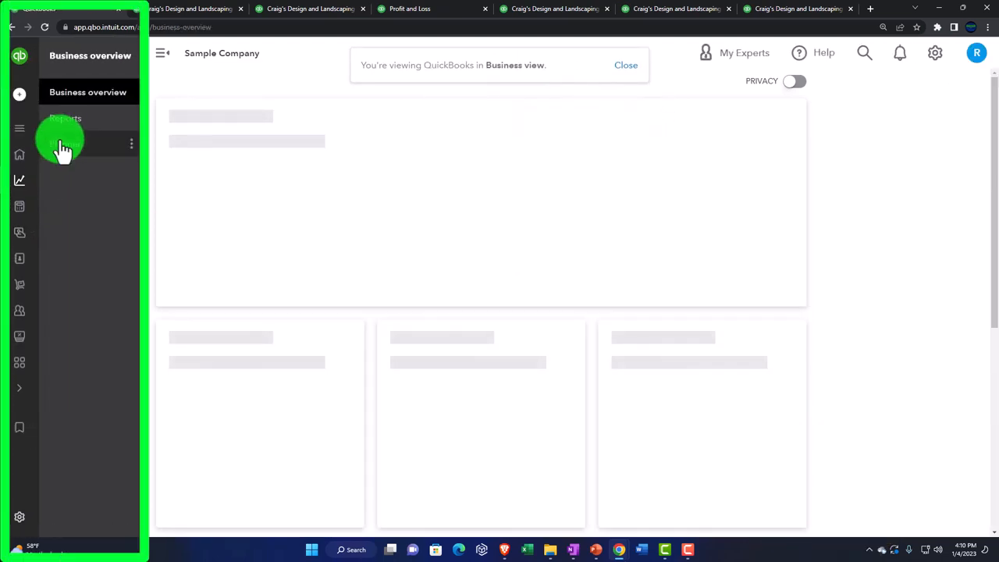
left_click(66, 119)
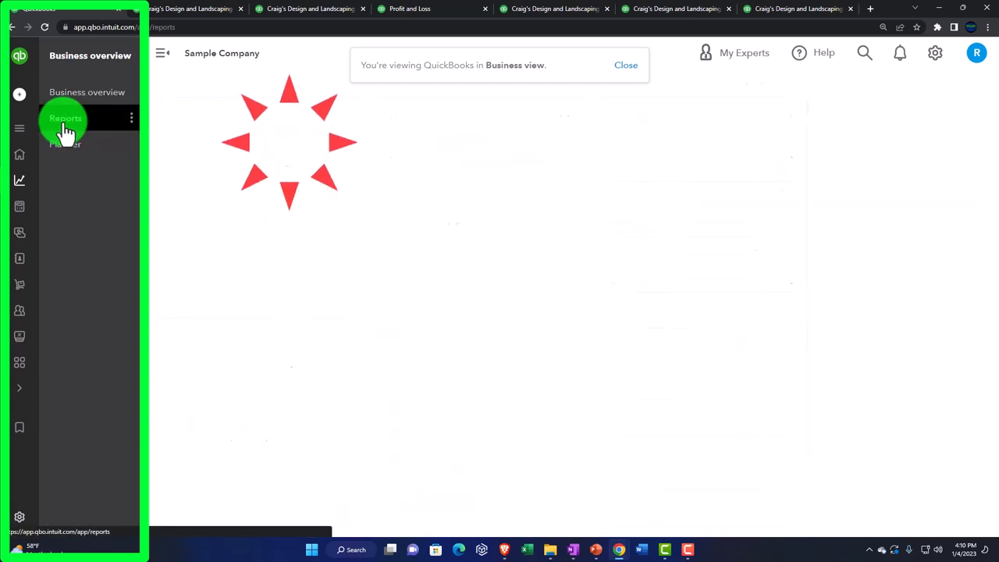